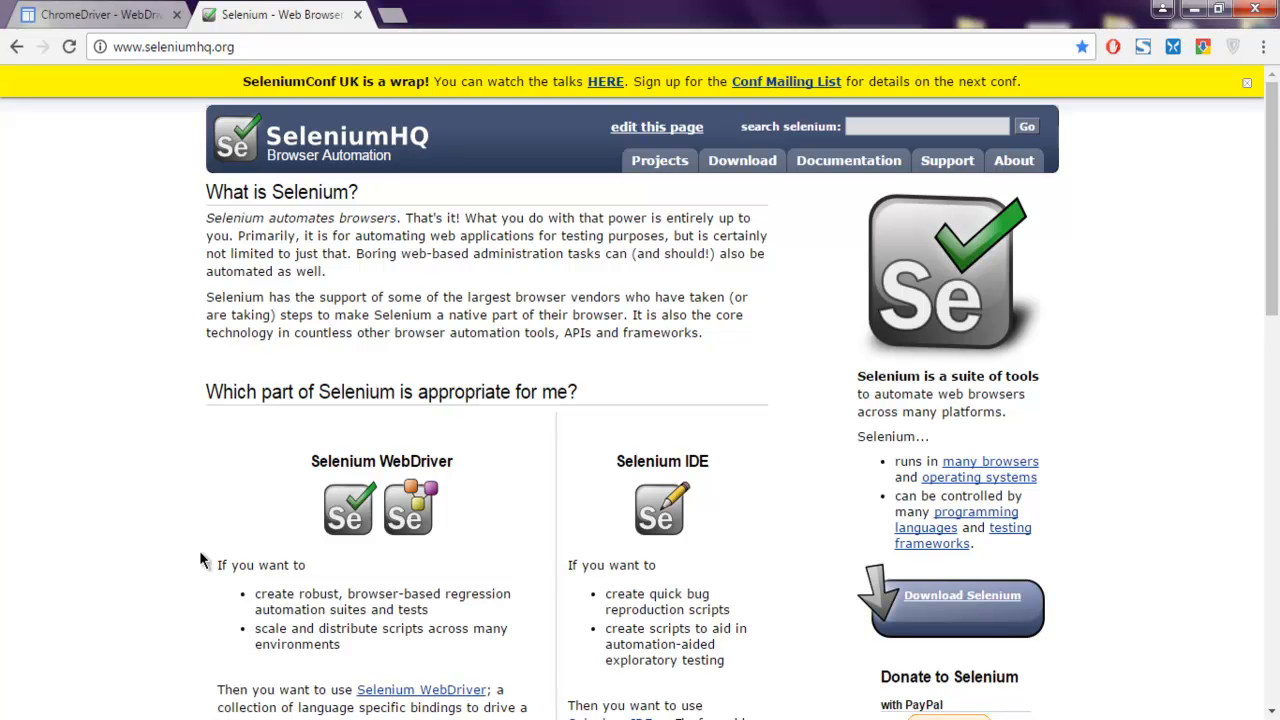
mouse_move(742, 160)
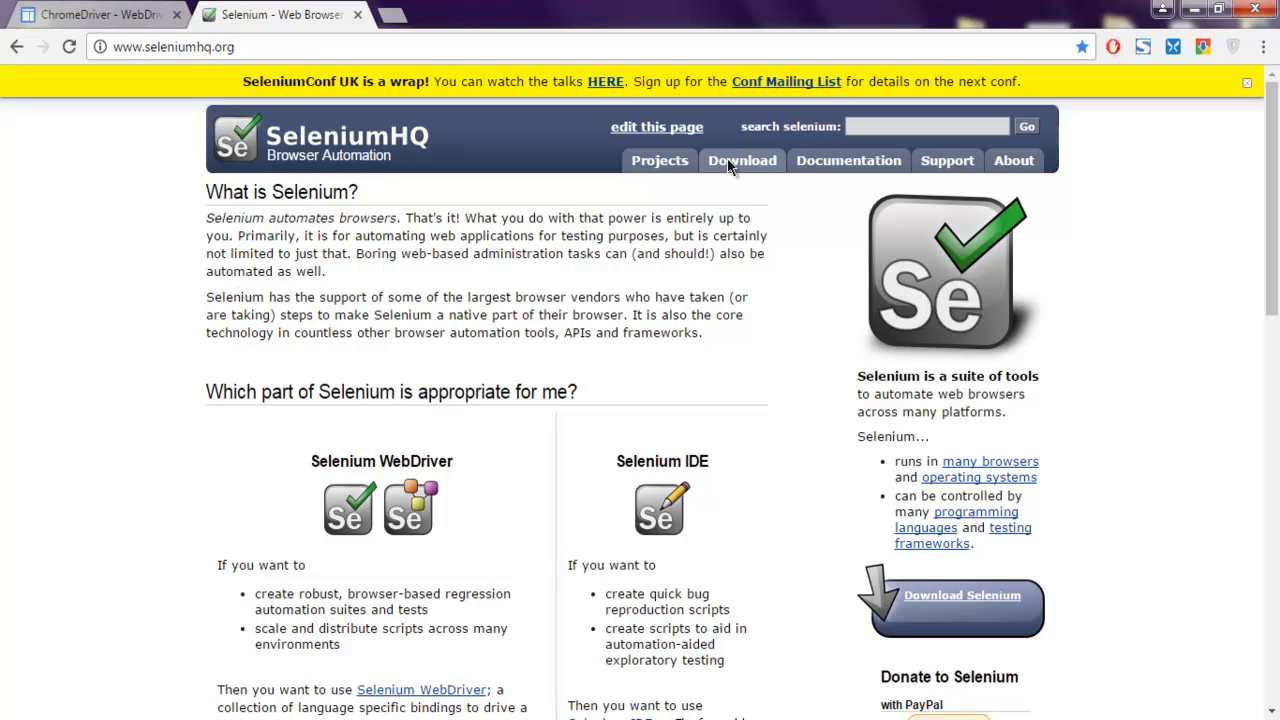
Show the Selenium Client & WebDriver Language Bindings table on the downloads page.
left_click(742, 160)
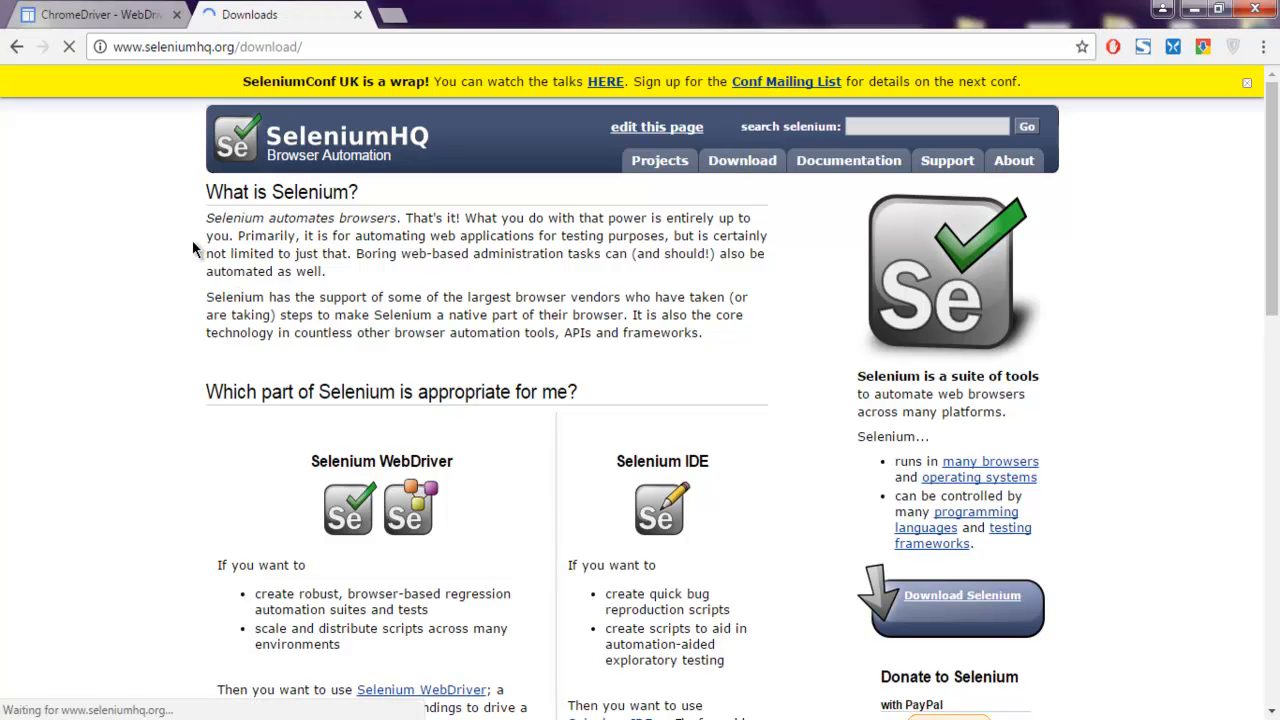
scroll("down", 3)
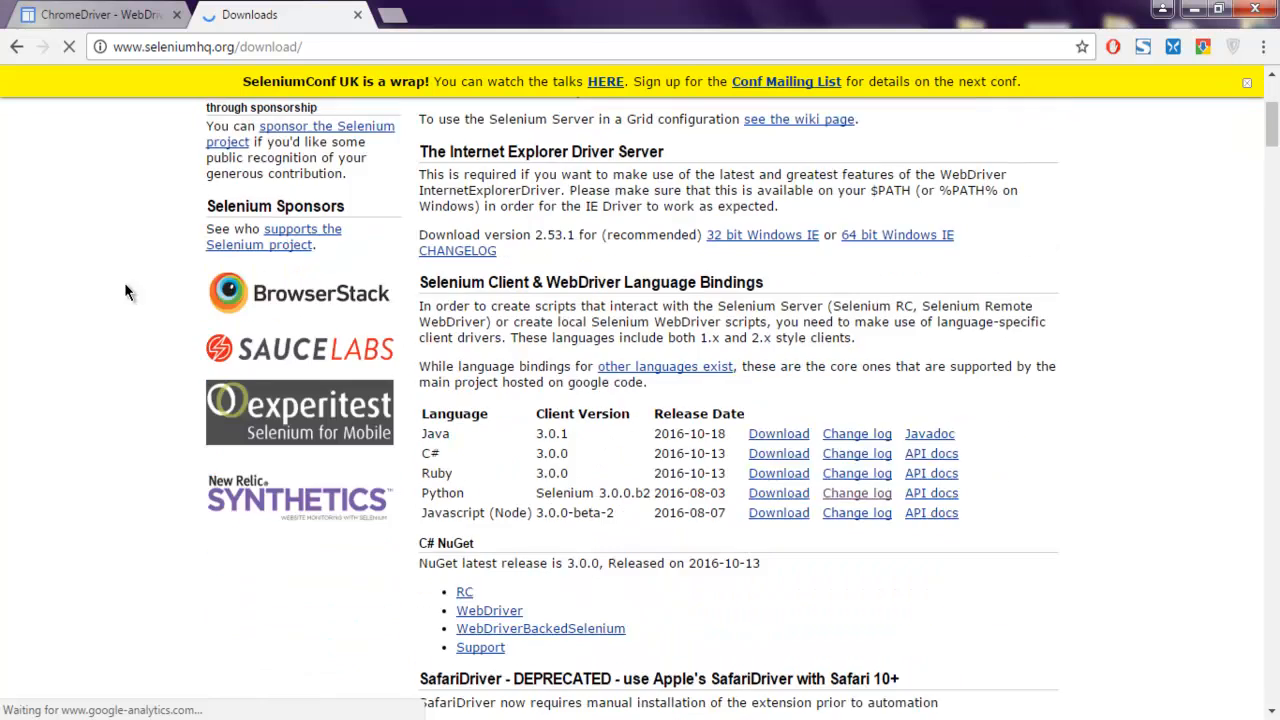
scroll("down", 3)
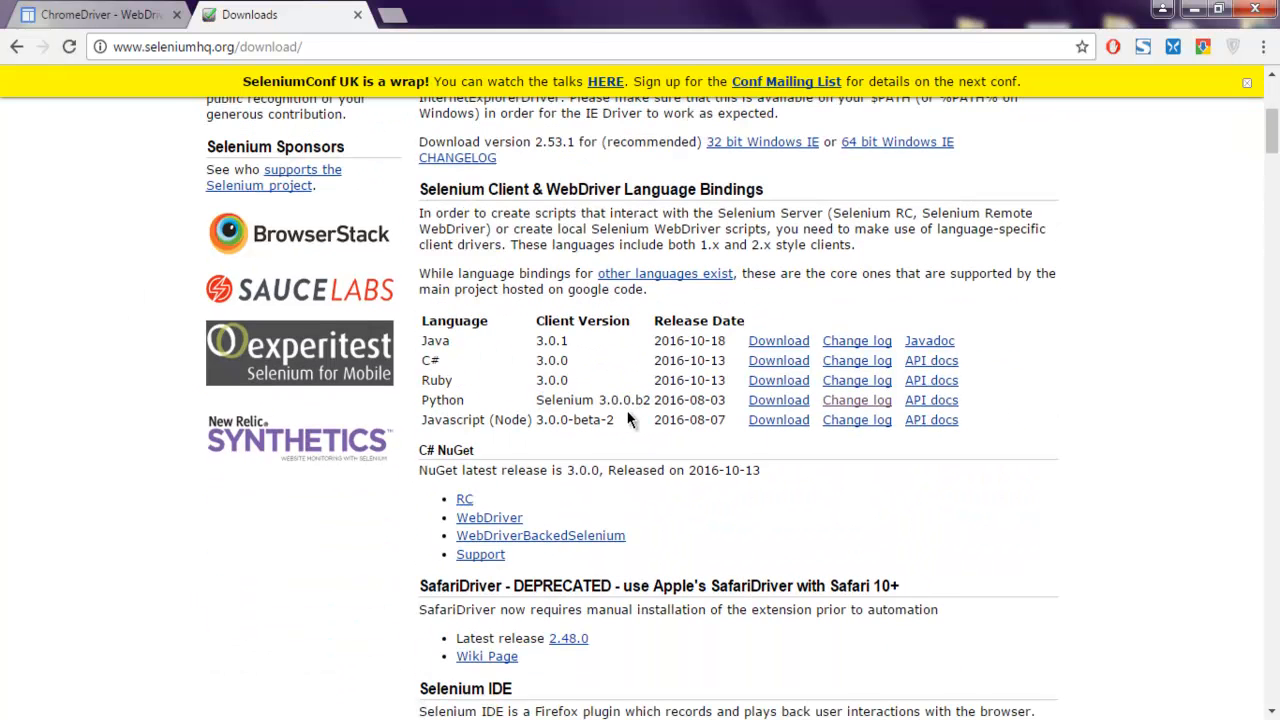
mouse_move(630, 404)
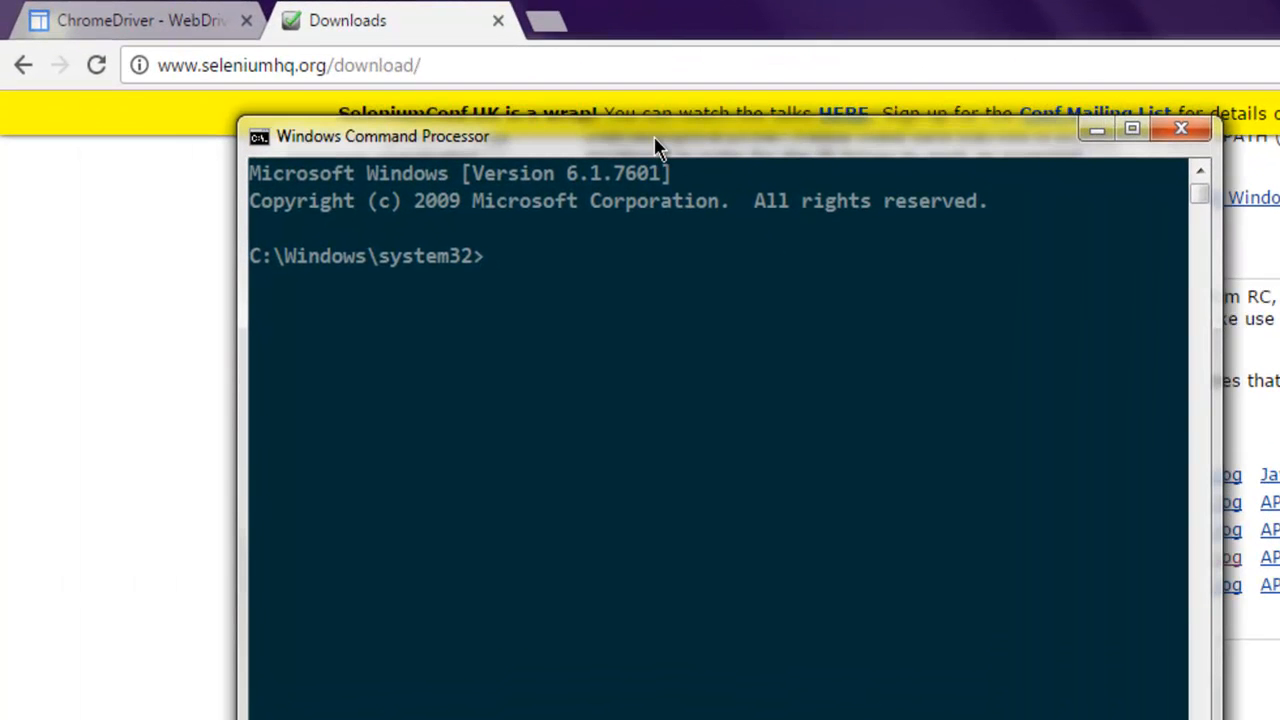
Enter the command pip install -U selenium in the Command Prompt.
type("pip")
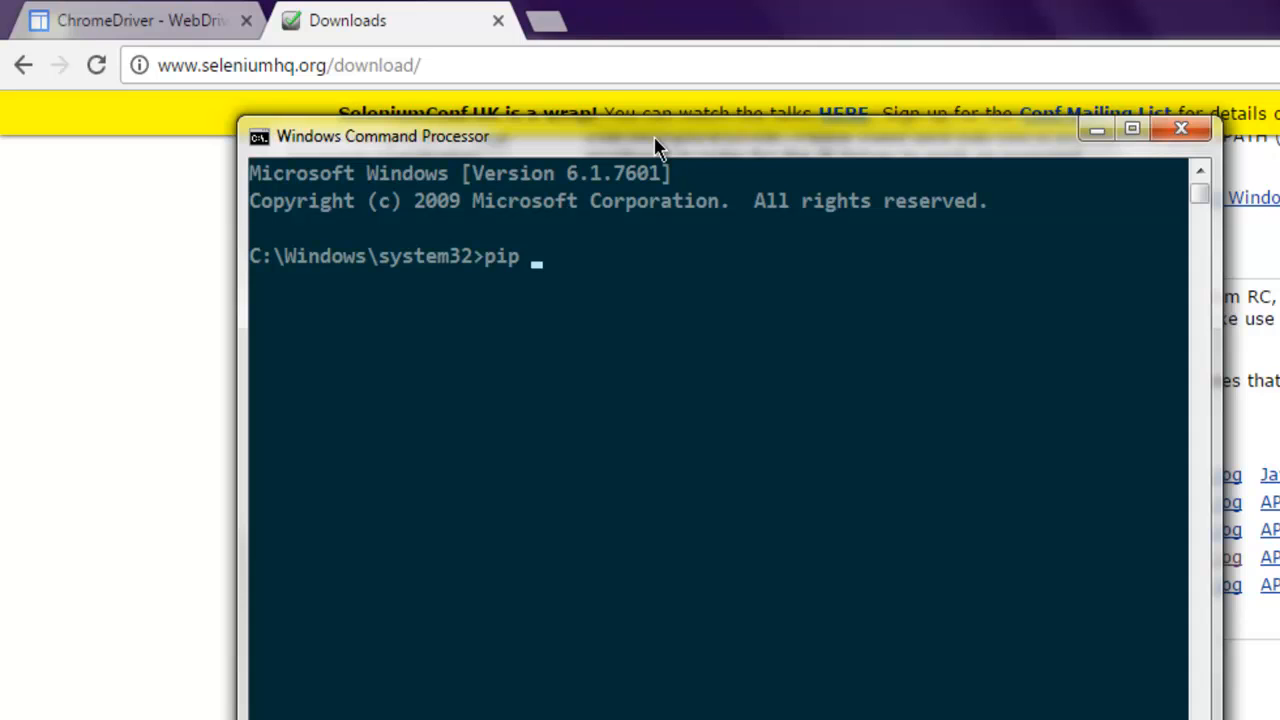
type("install")
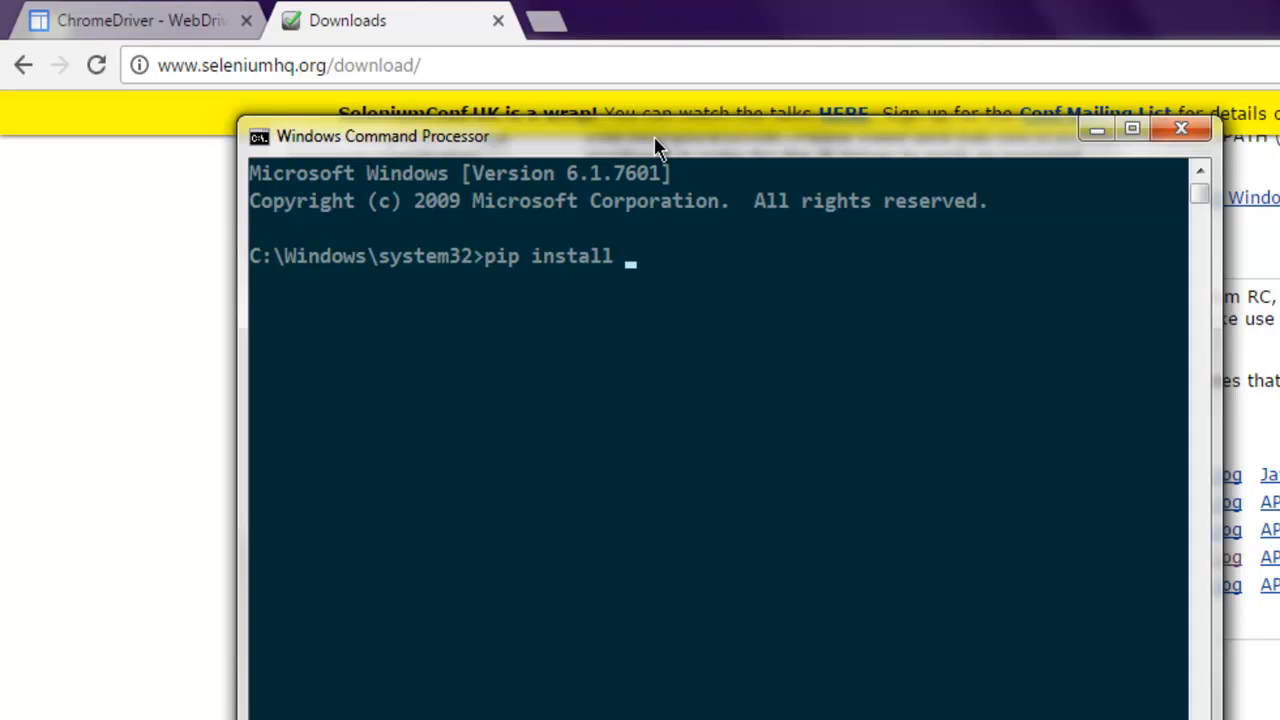
type("-U selen")
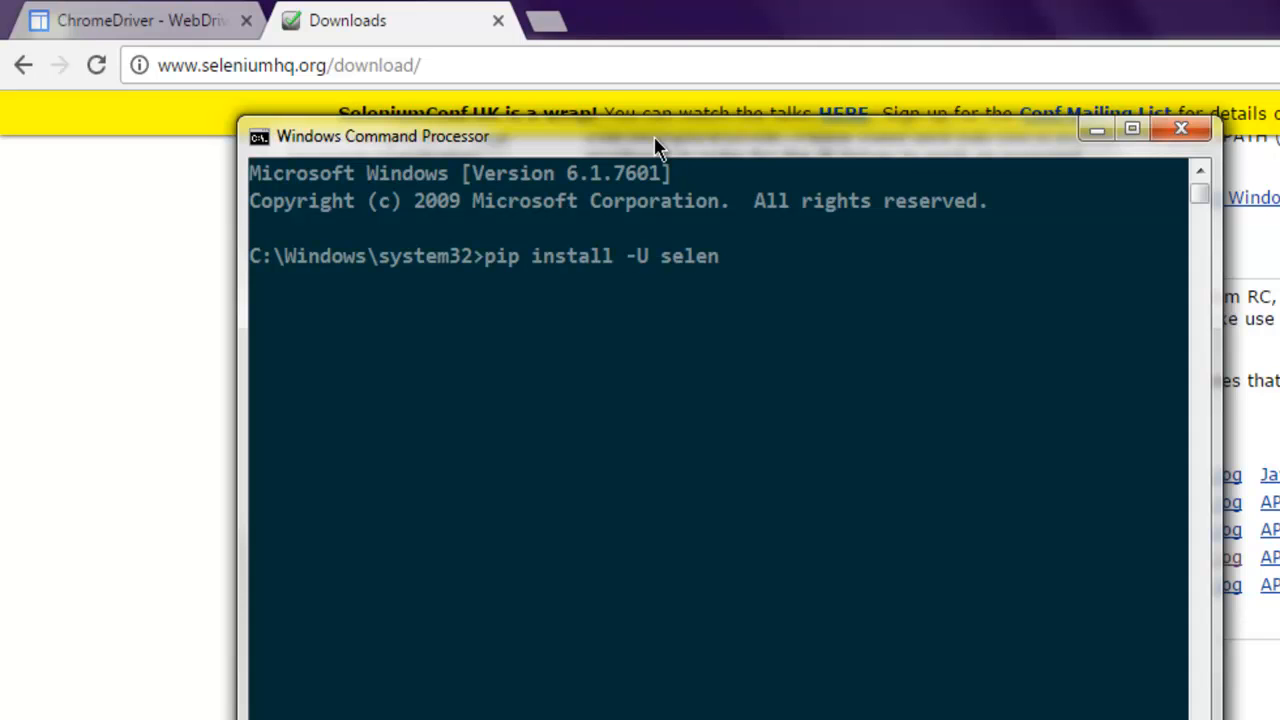
type("ium")
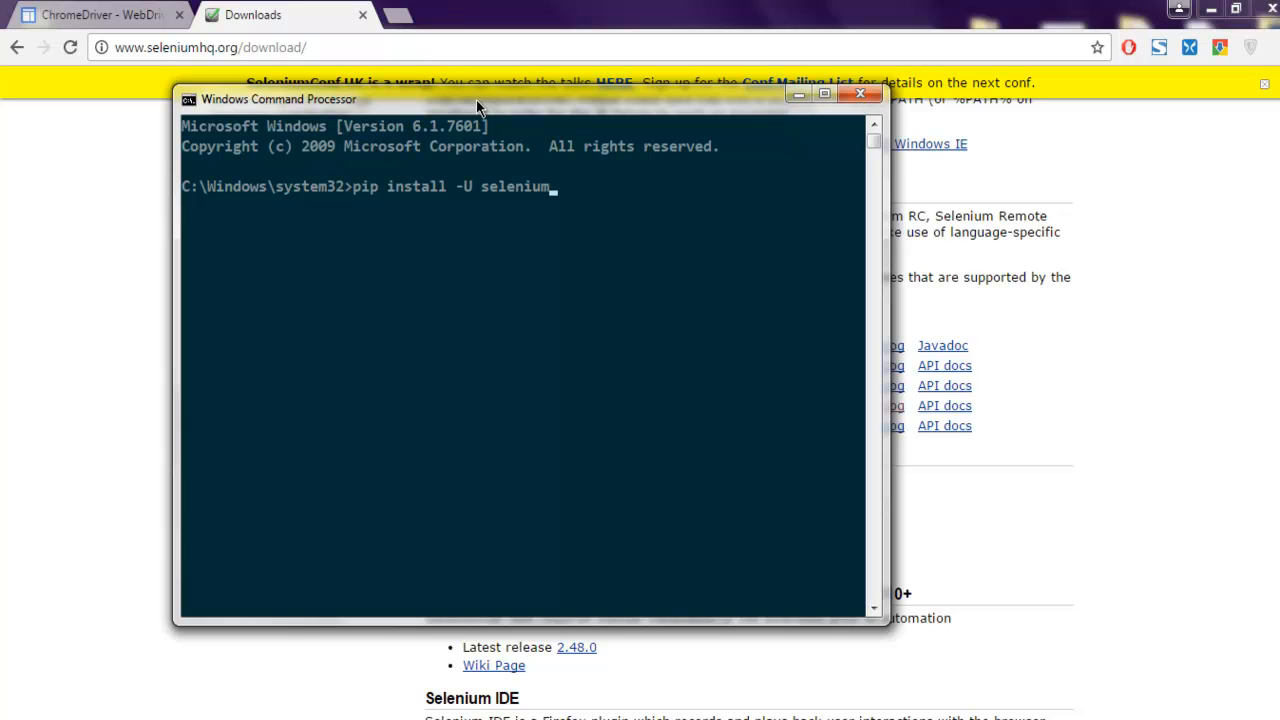
key("Backspace")
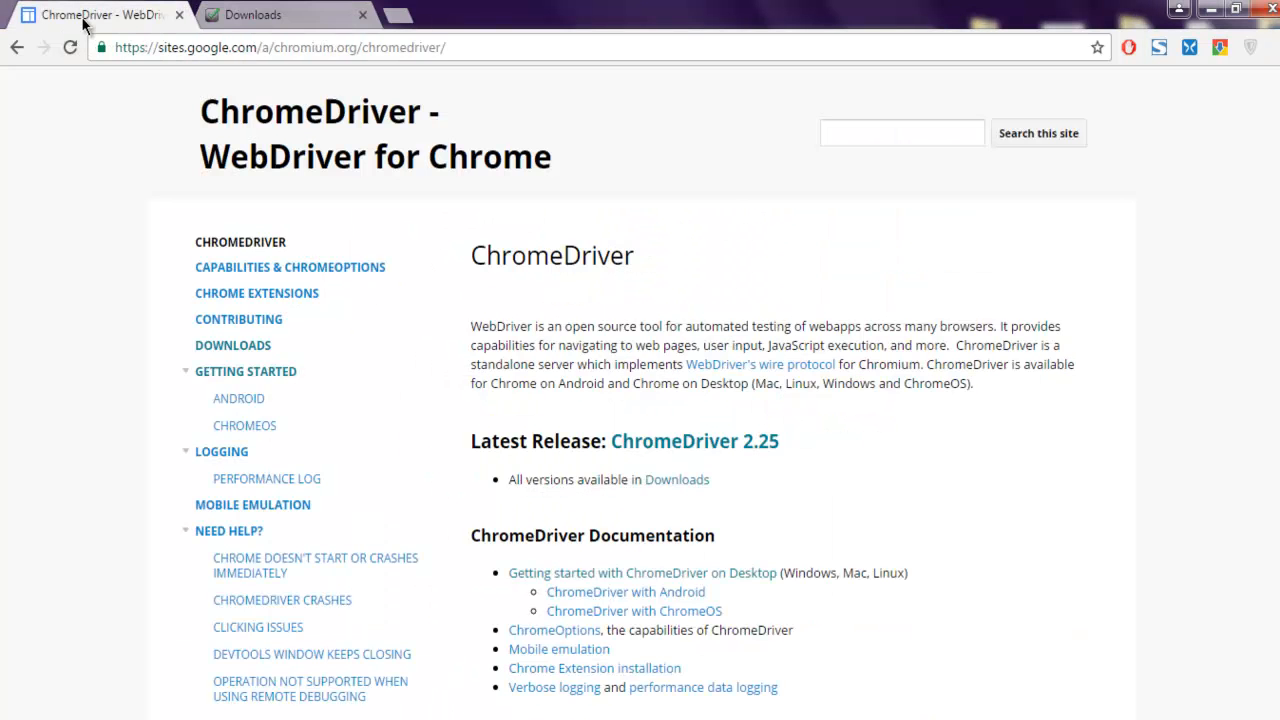
mouse_move(8, 228)
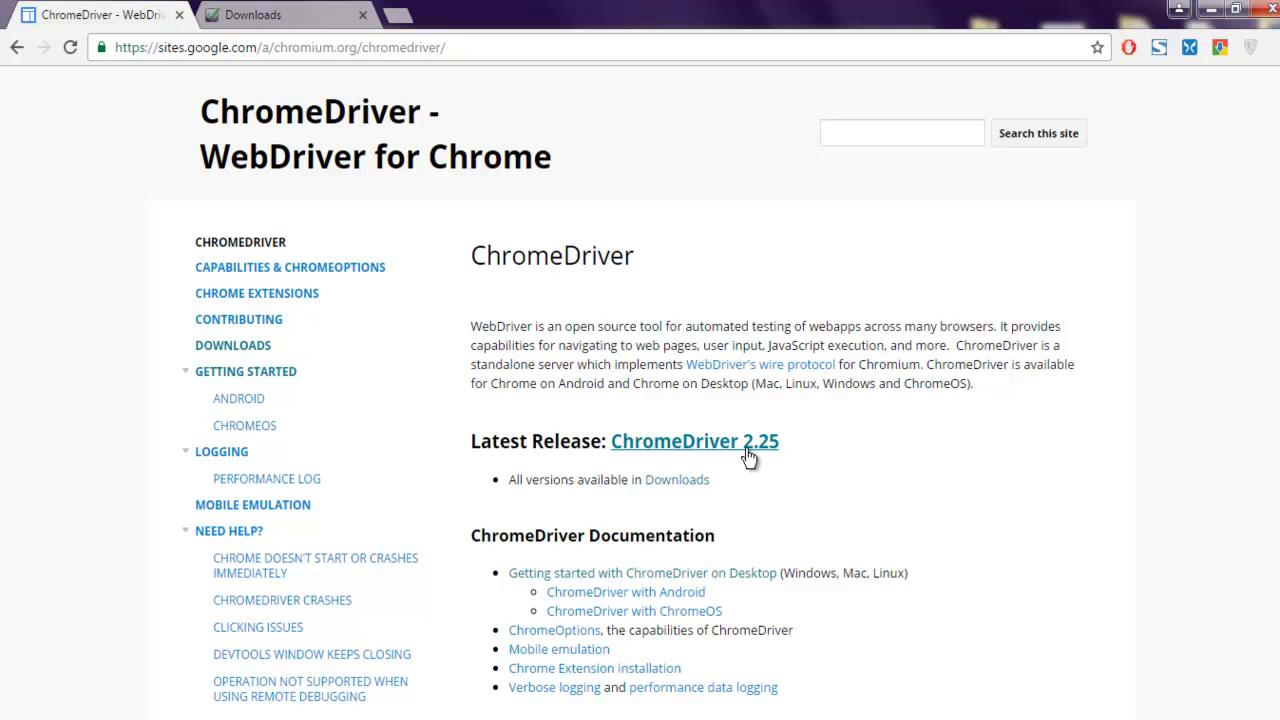
mouse_move(796, 456)
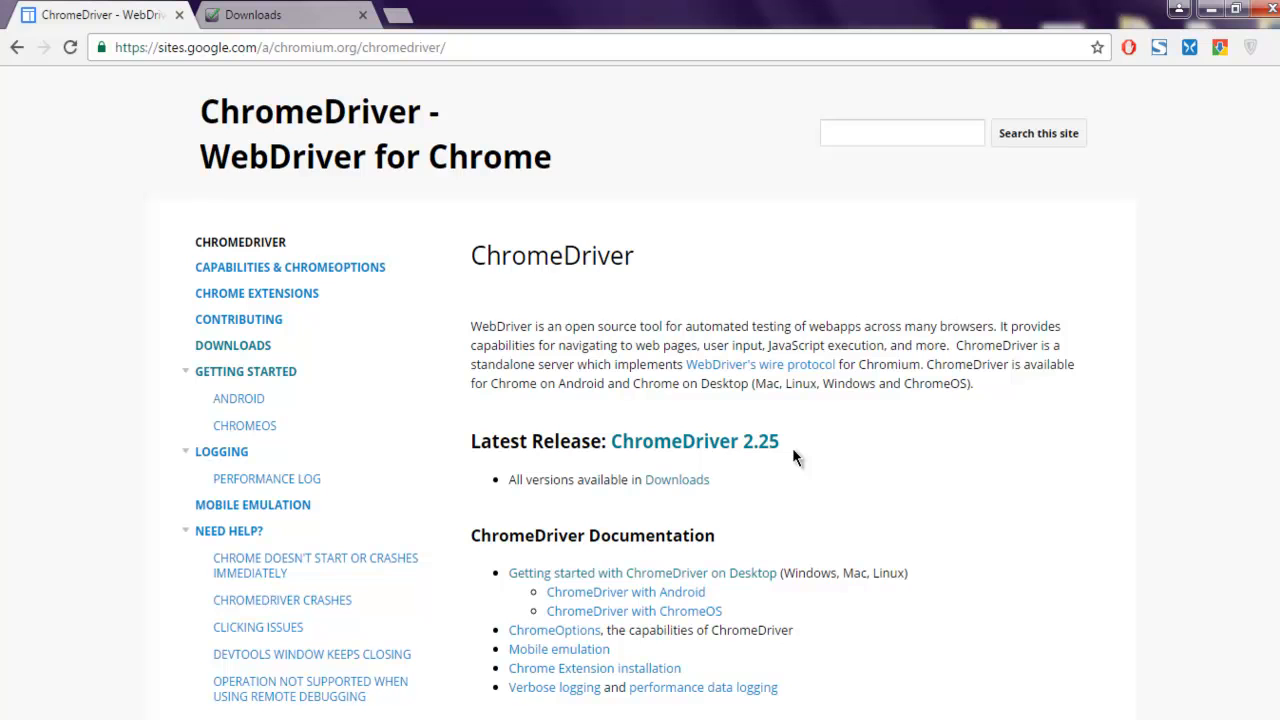
mouse_move(750, 408)
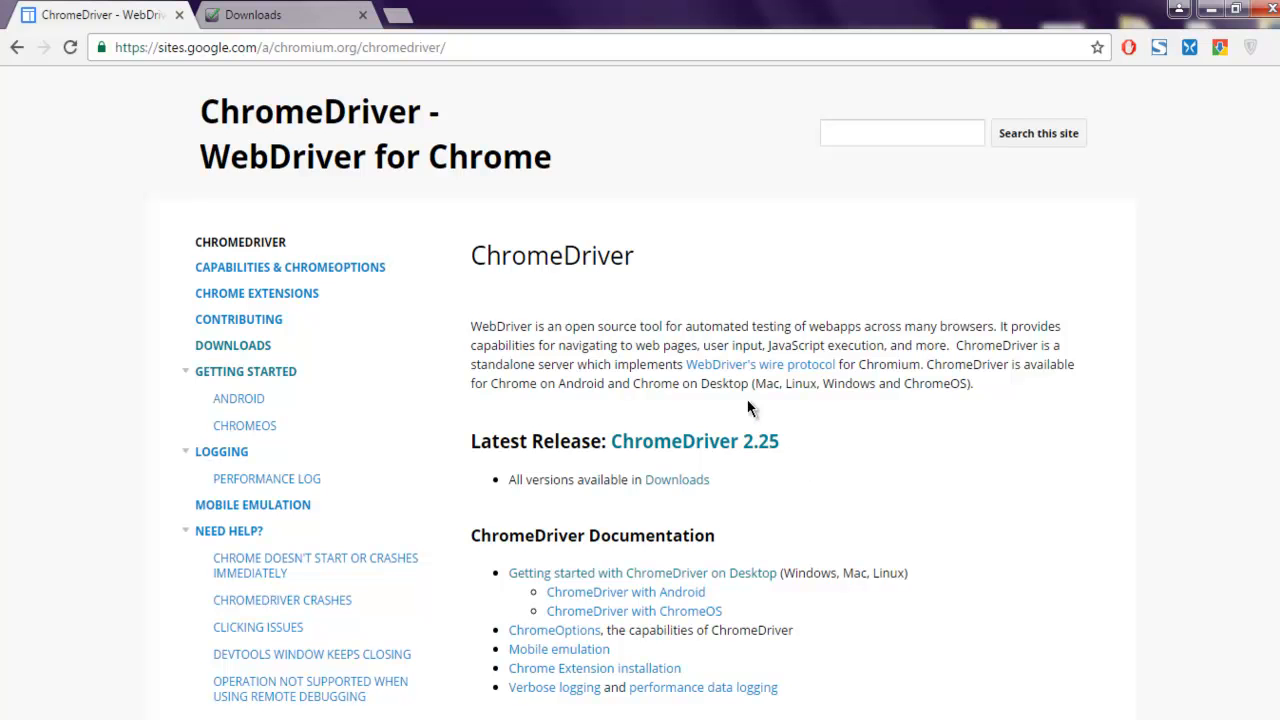
mouse_move(720, 384)
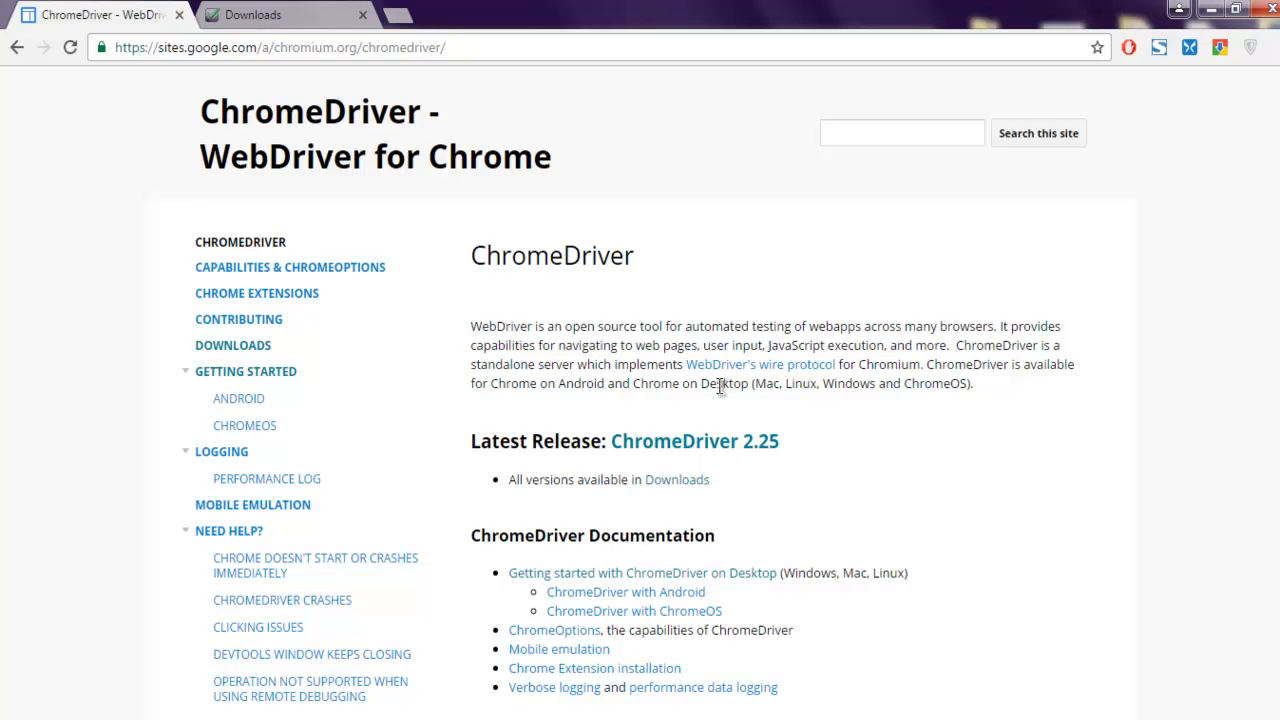
mouse_move(650, 418)
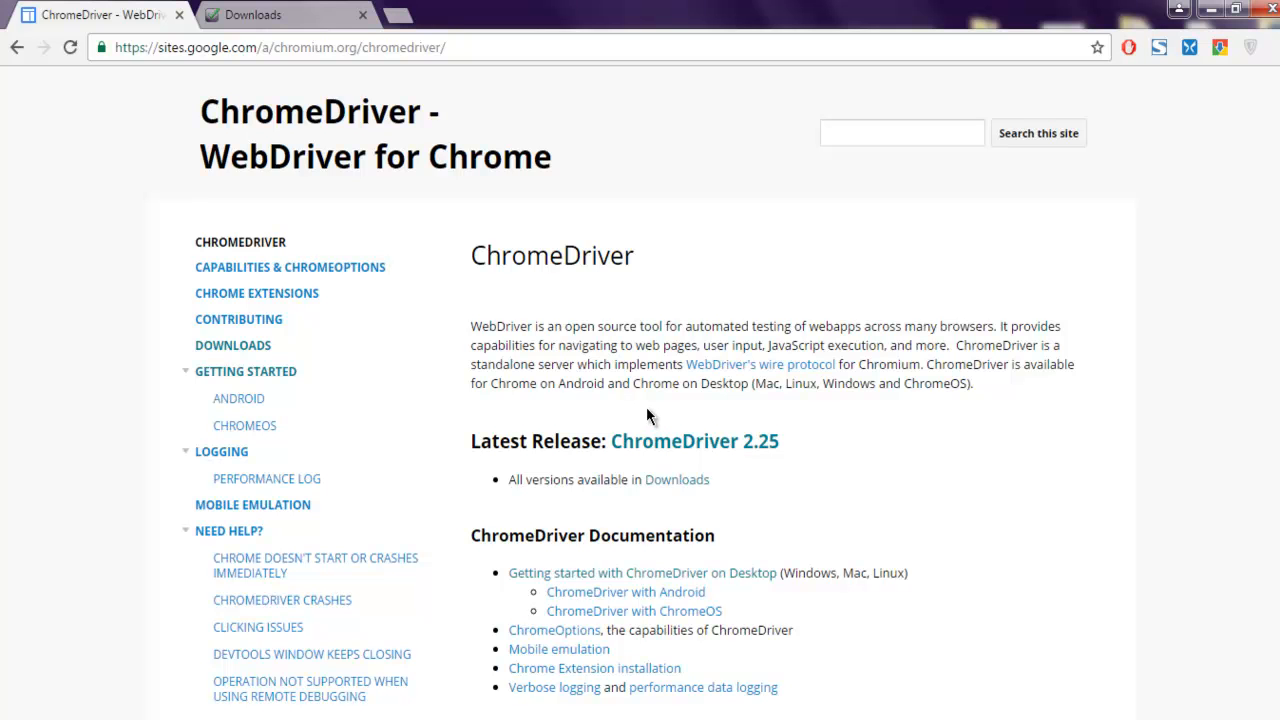
mouse_move(658, 420)
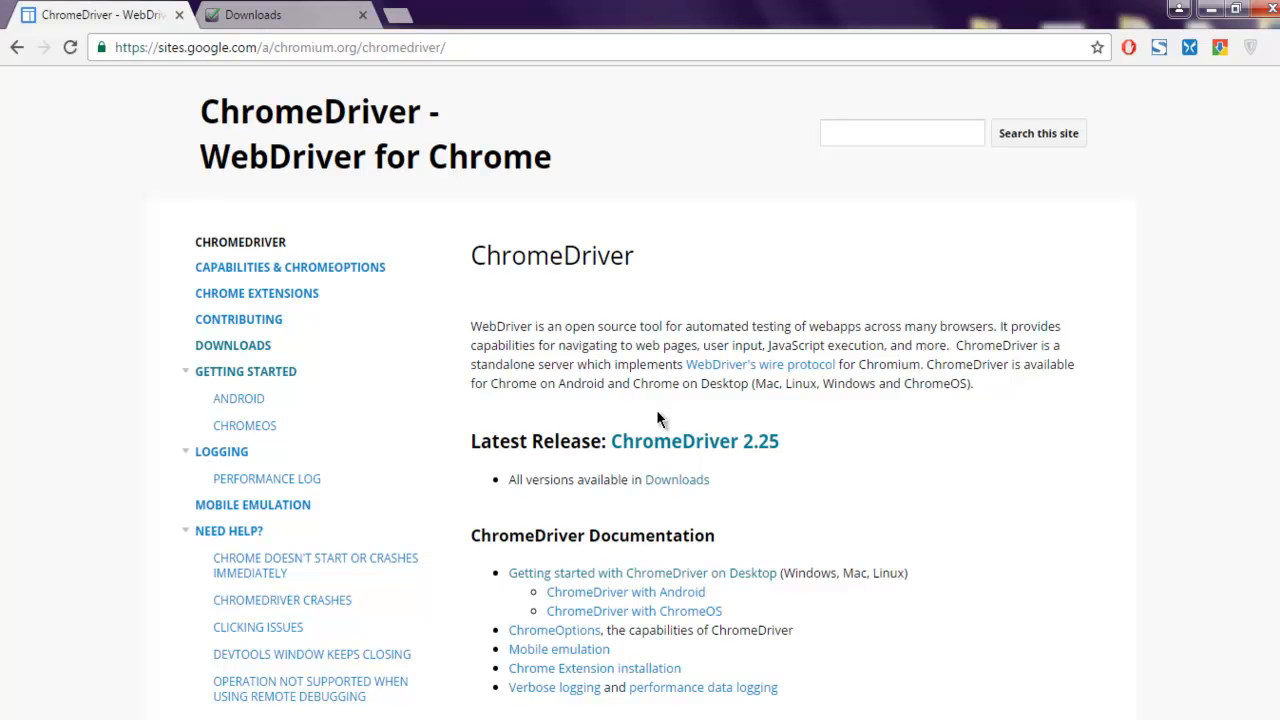
mouse_move(676, 452)
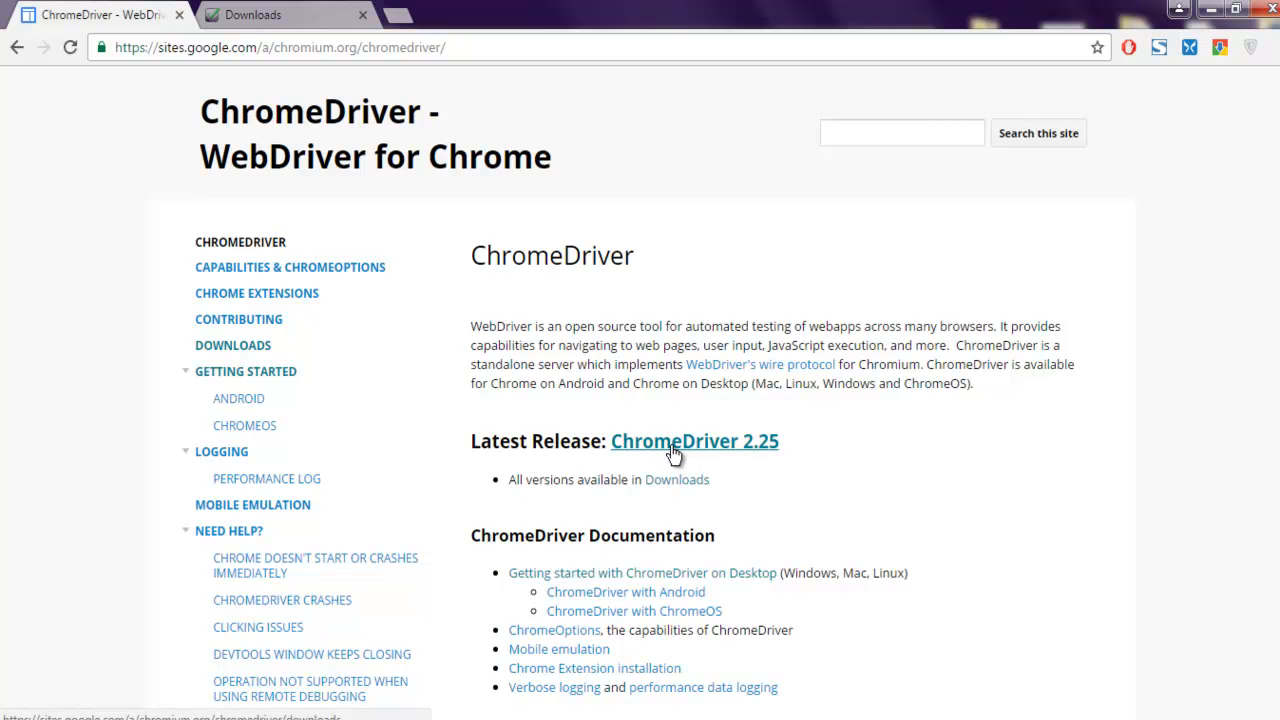
mouse_move(432, 708)
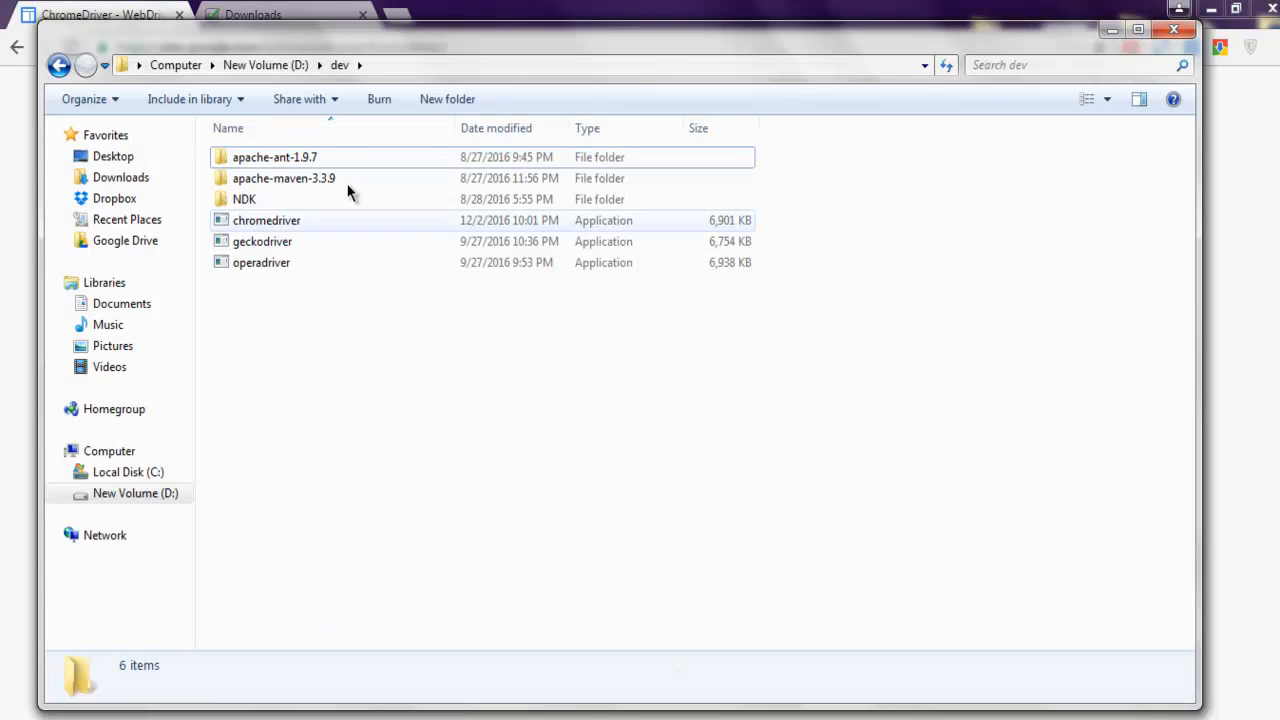
mouse_move(264, 64)
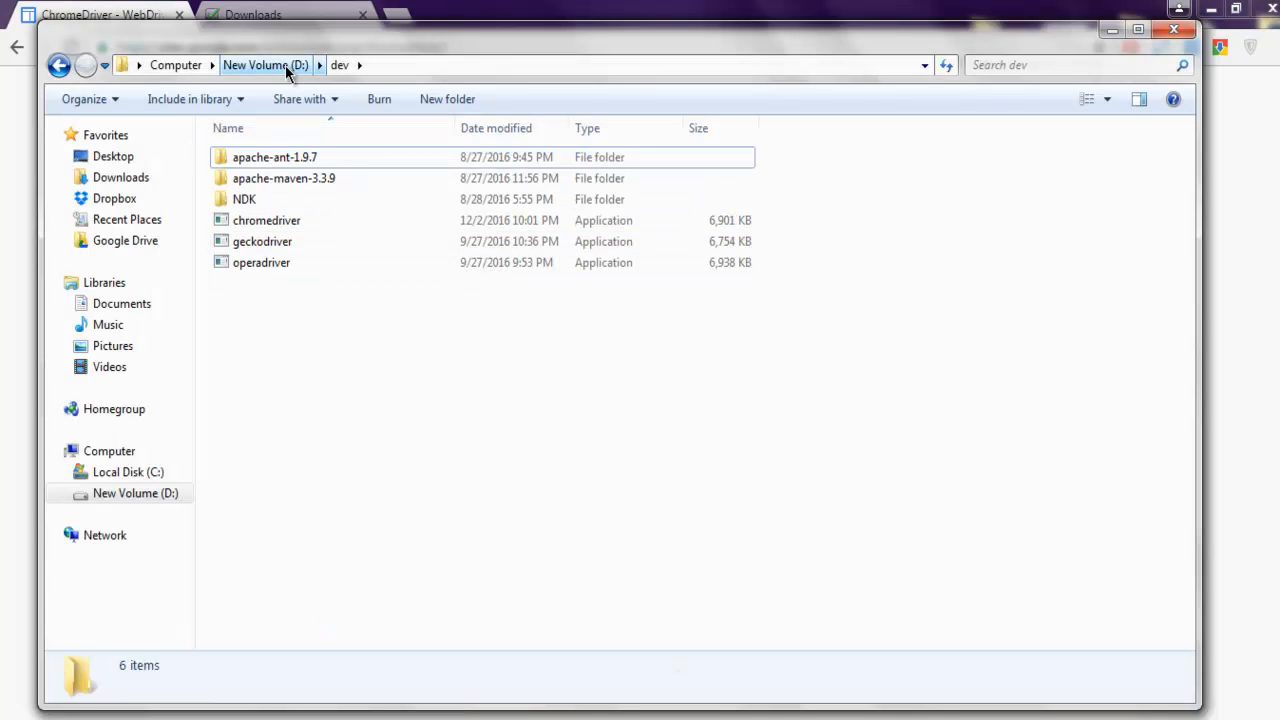
mouse_move(340, 64)
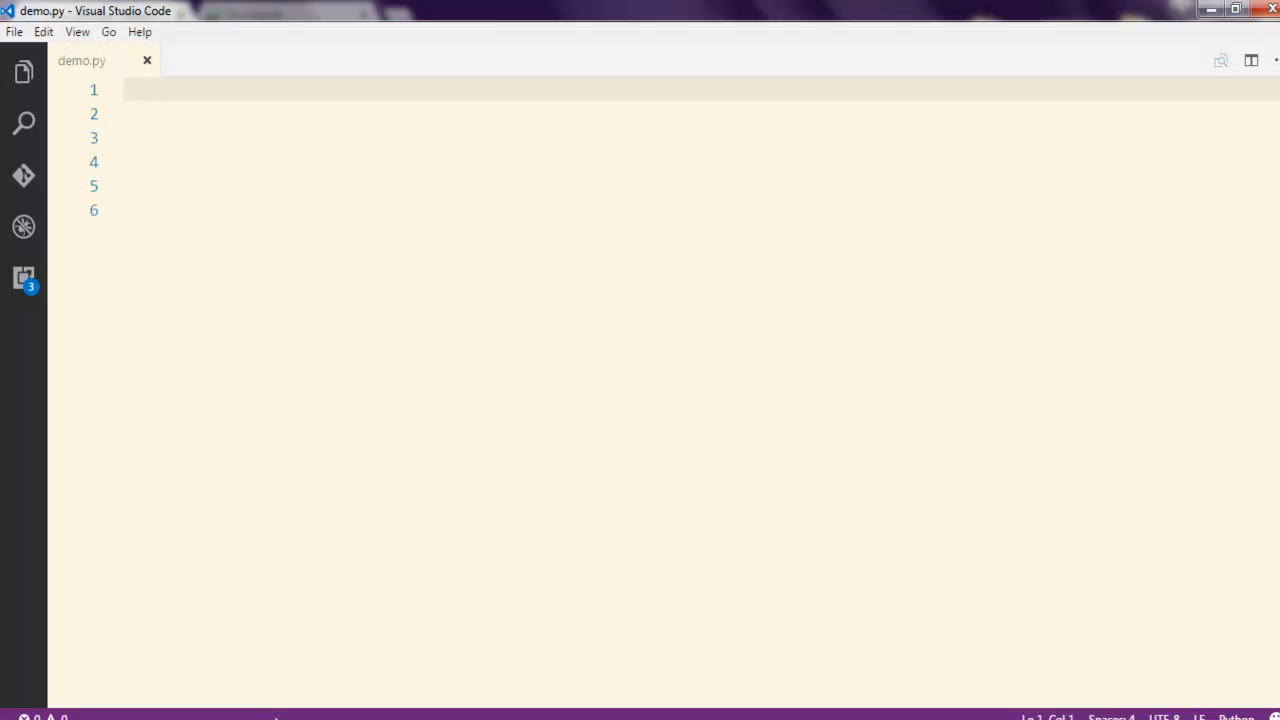
mouse_move(264, 218)
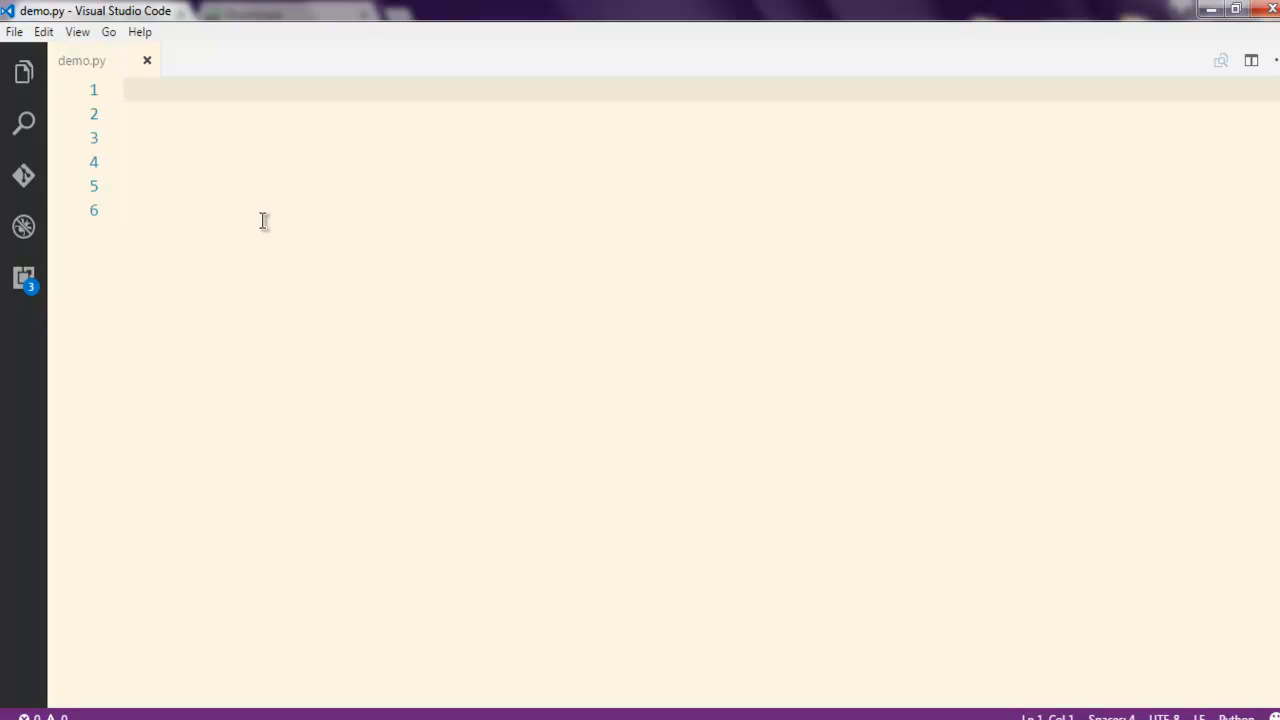
Begin demo.py with import time and from selenium import webdriver, and save it.
left_click(124, 90)
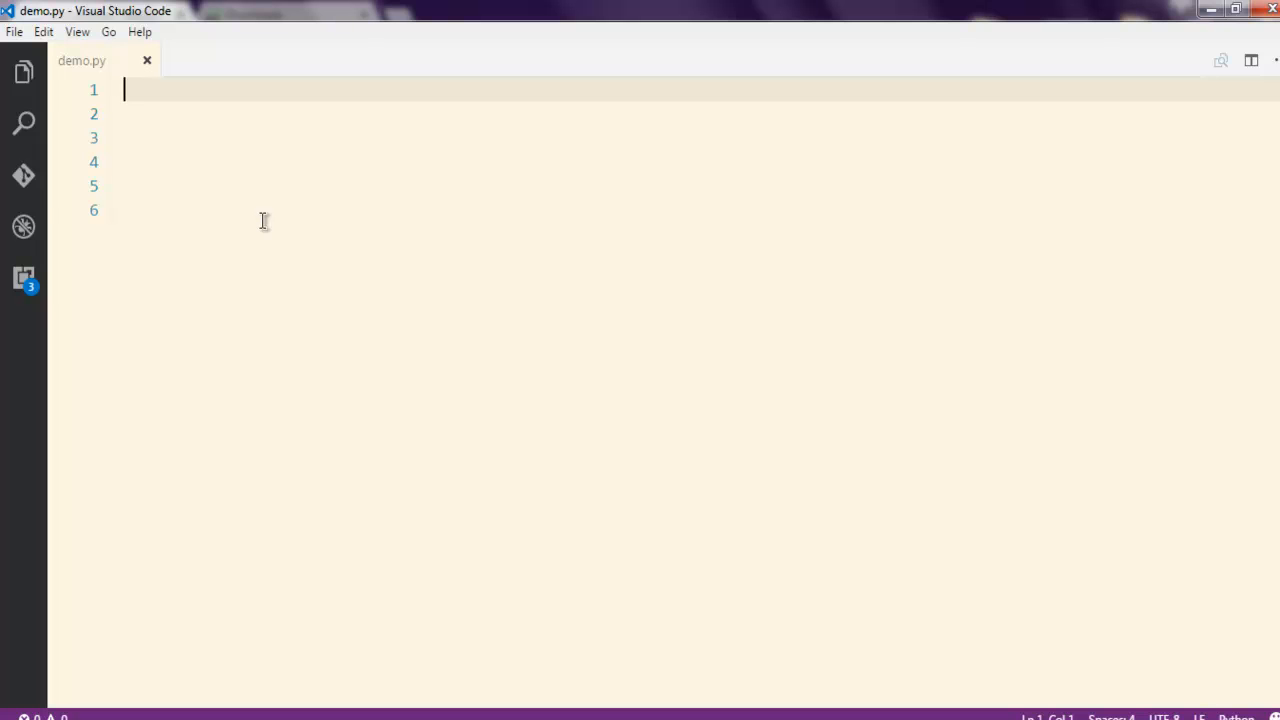
type("import time")
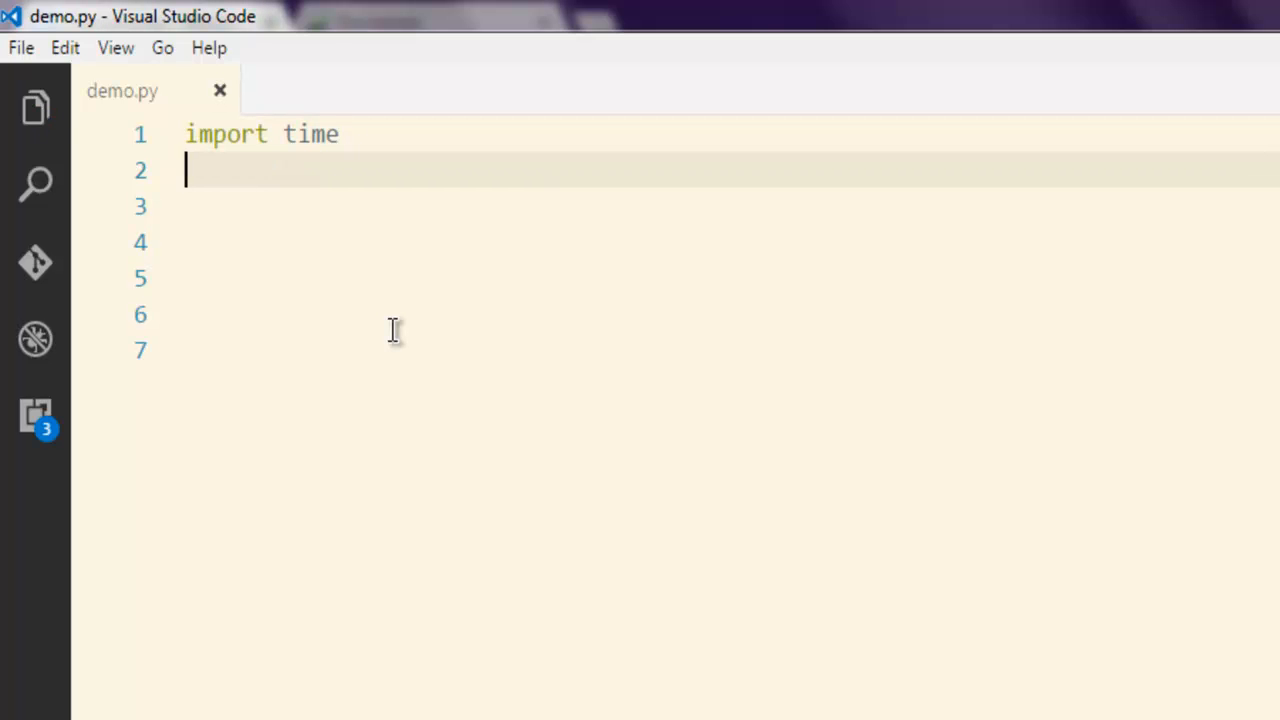
type("from selenium")
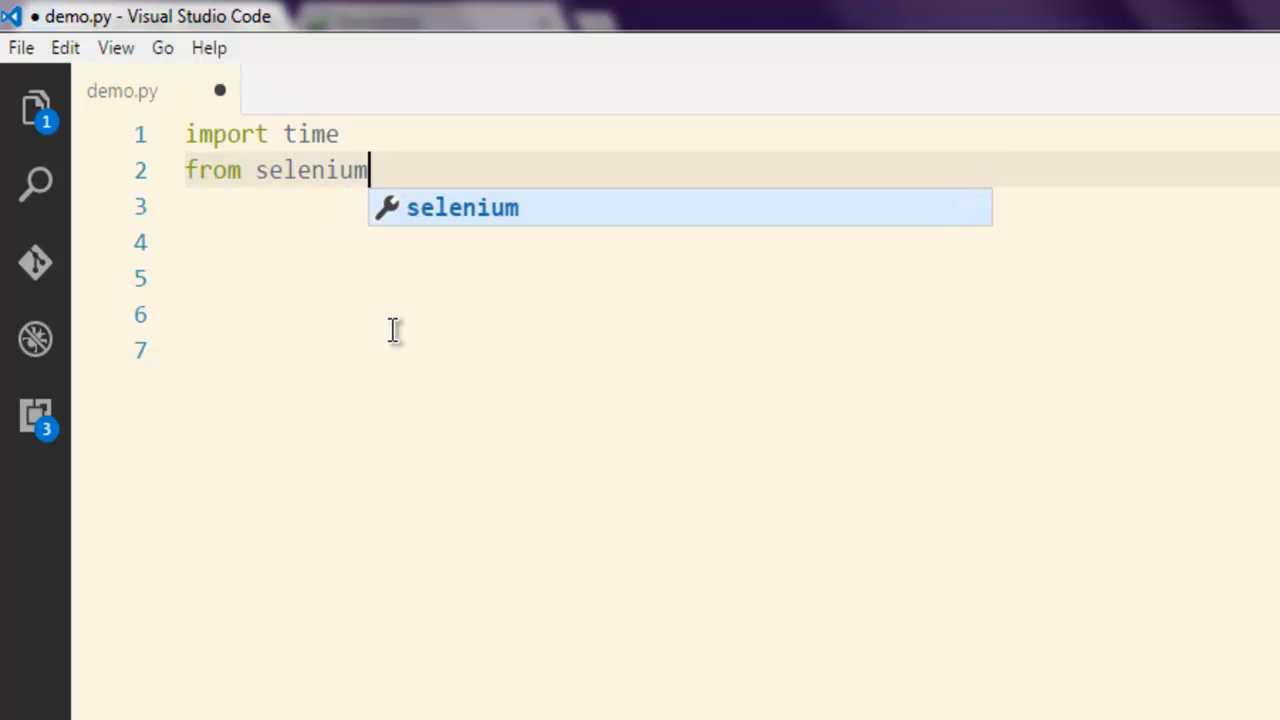
type("import webdriver")
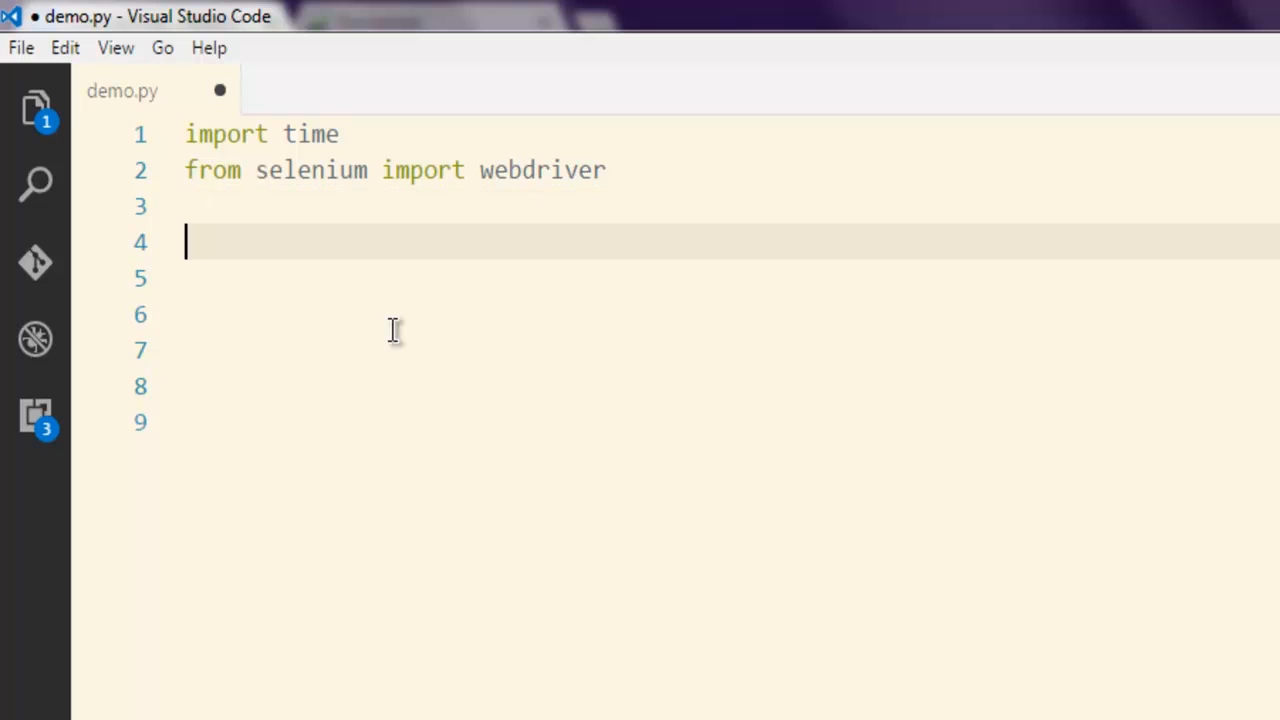
key("ctrl+s")
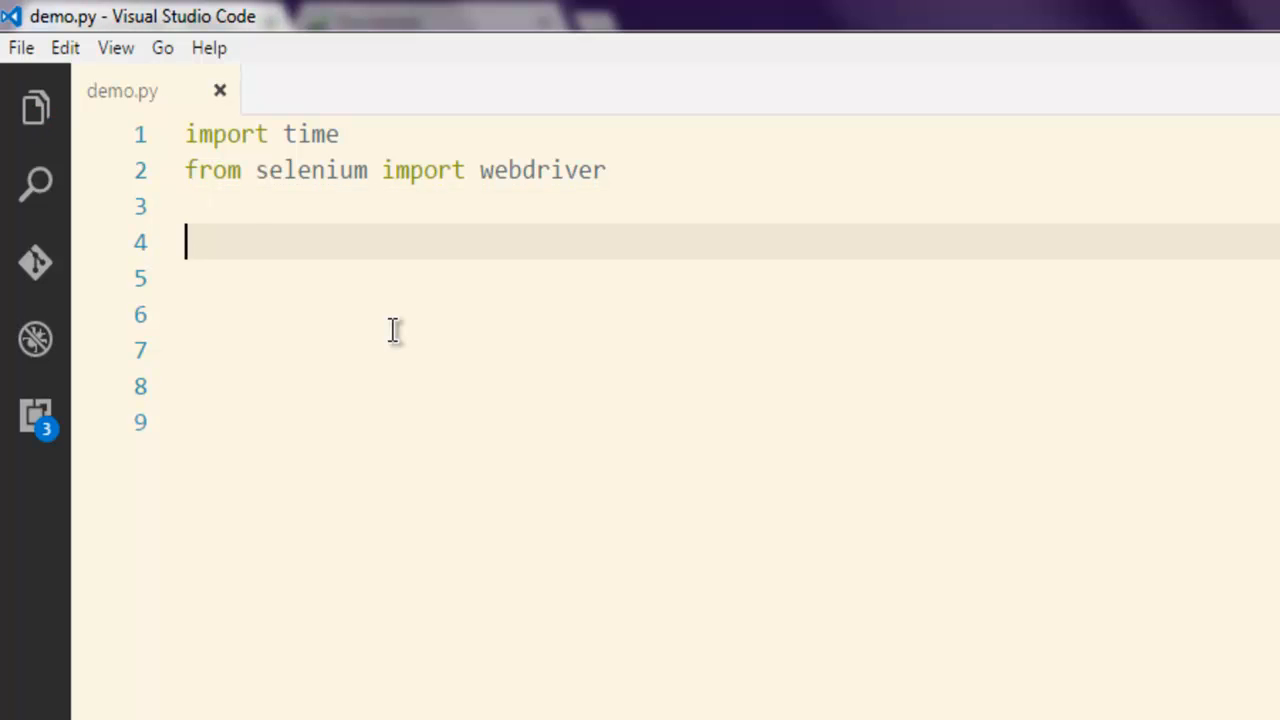
Add driver = webdriver.Chrome("D:/dev/chromedriver.exe") with a forward-slash path.
type("driver")
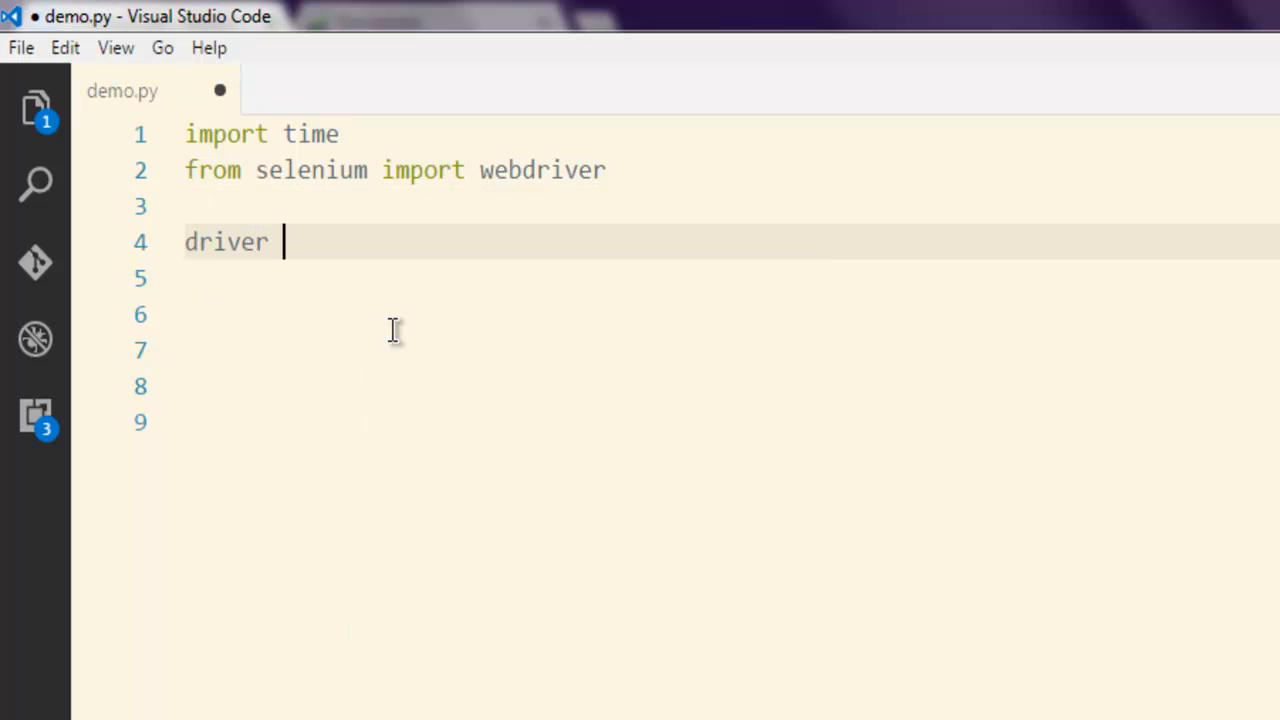
type("=")
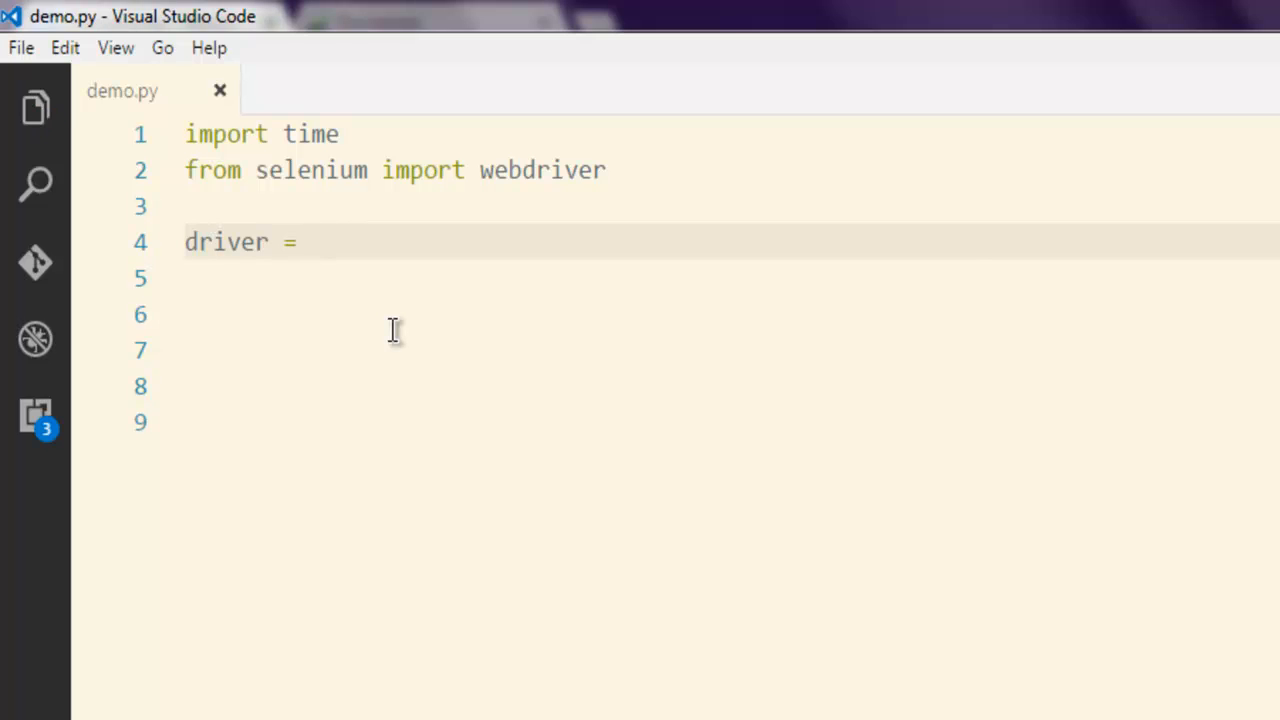
type("webdriver.C")
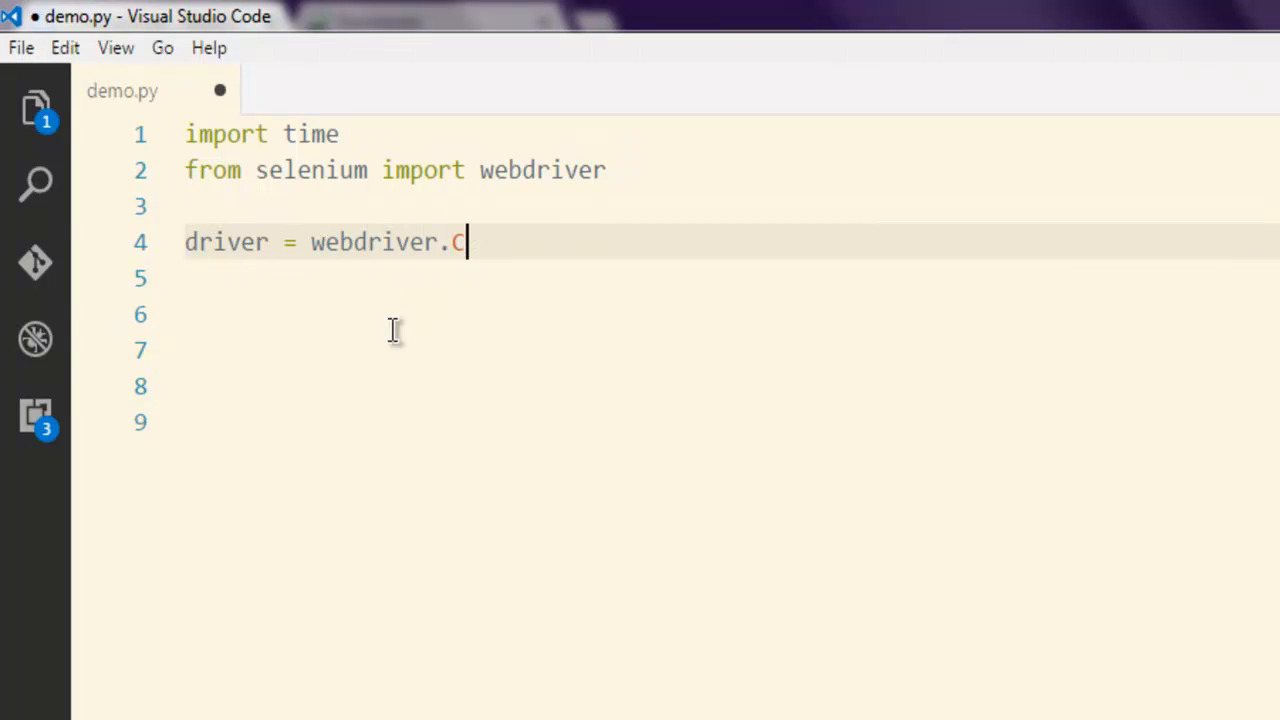
type("hrome")
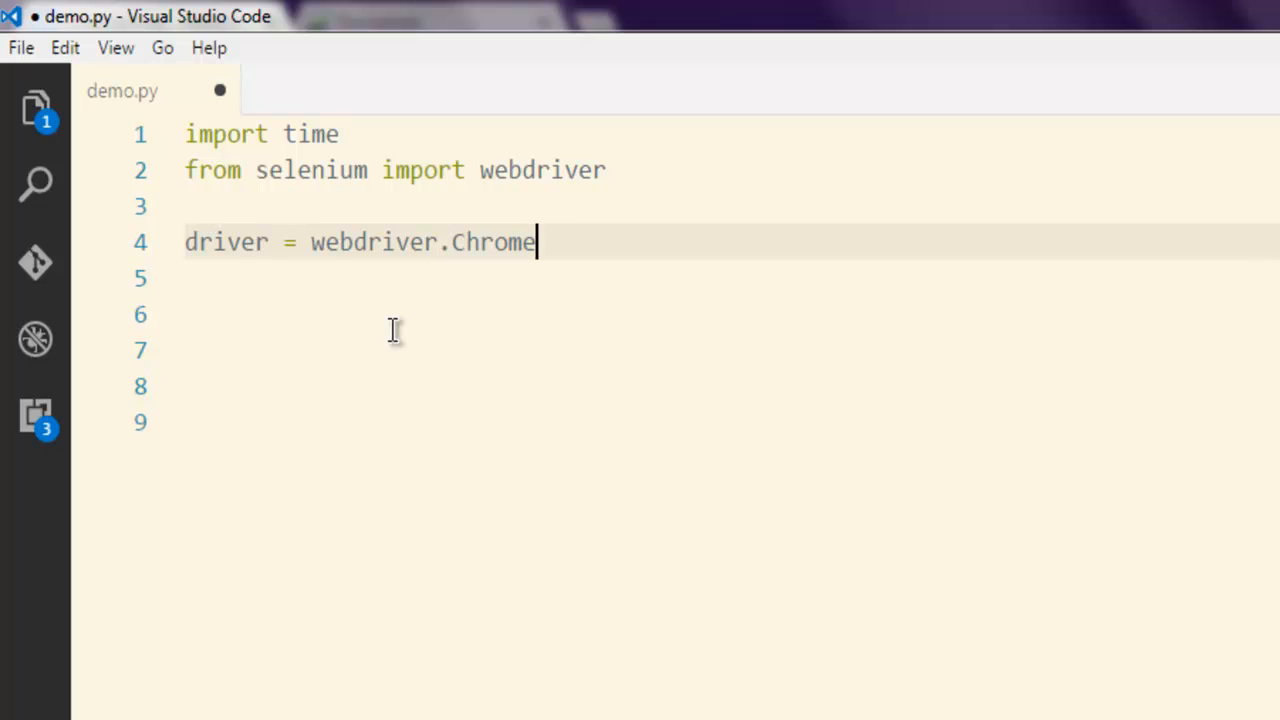
type("(\"\")")
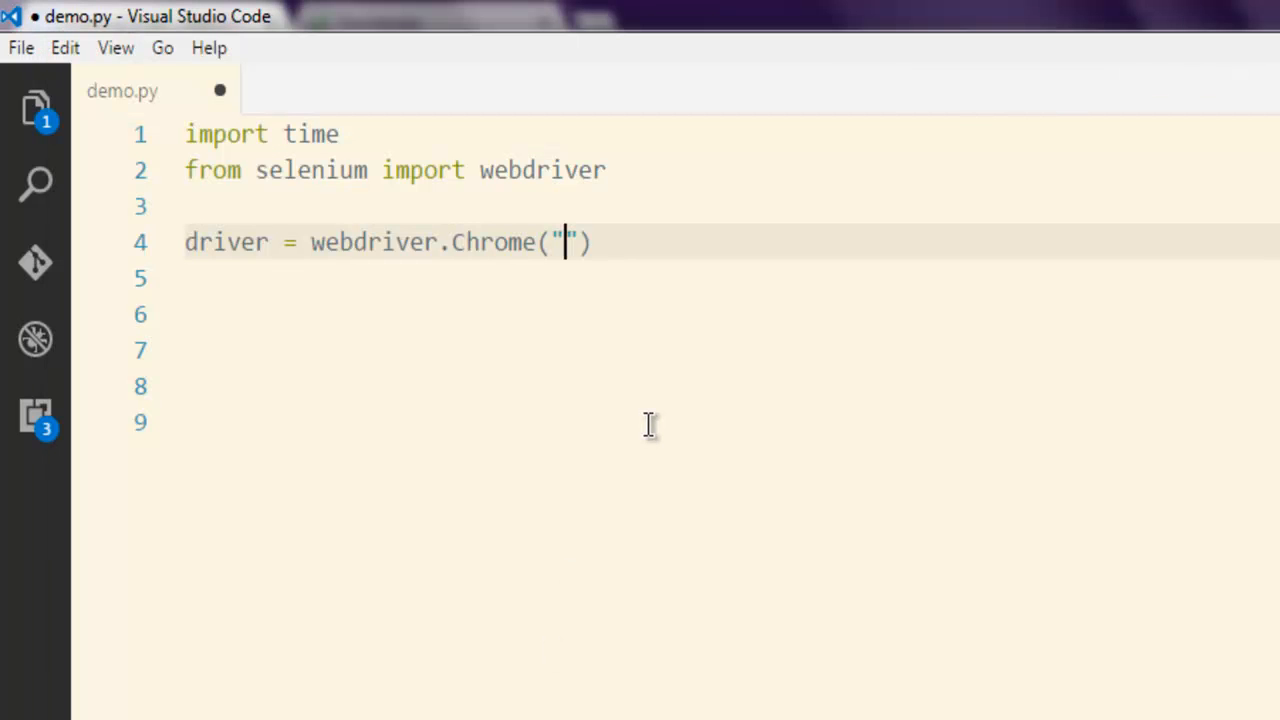
type("D:\\dev")
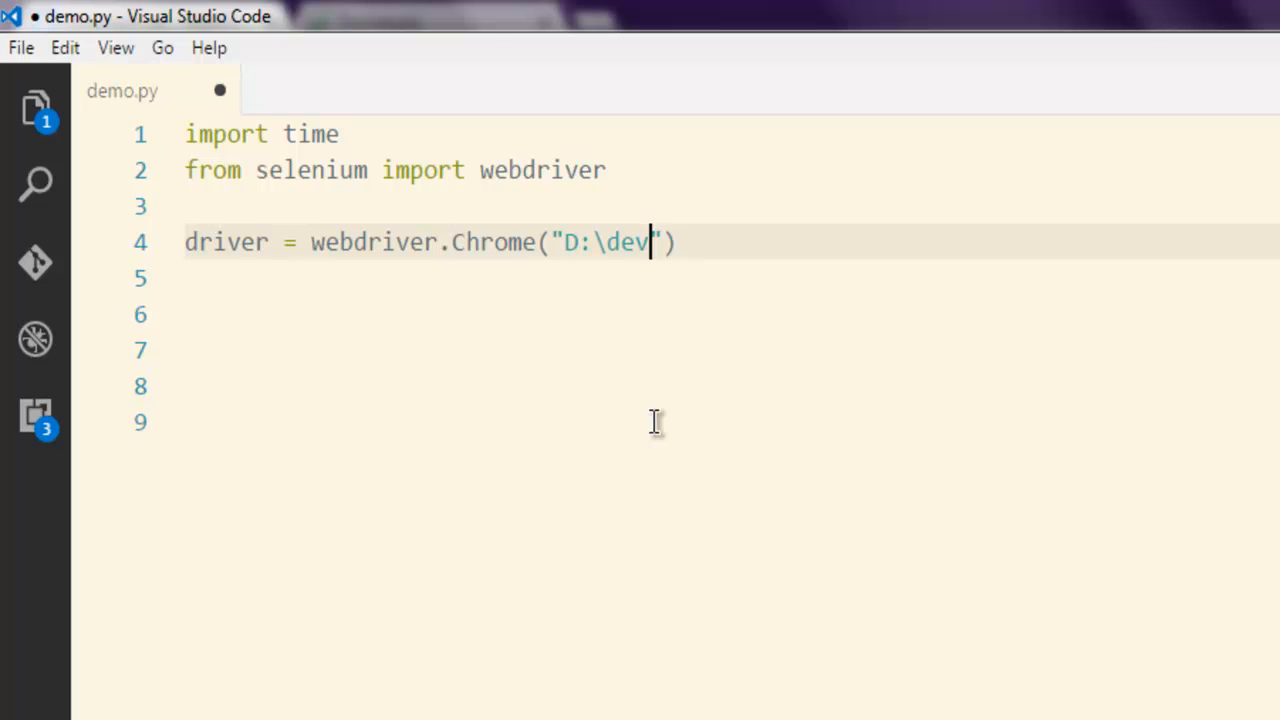
key("Backspace")
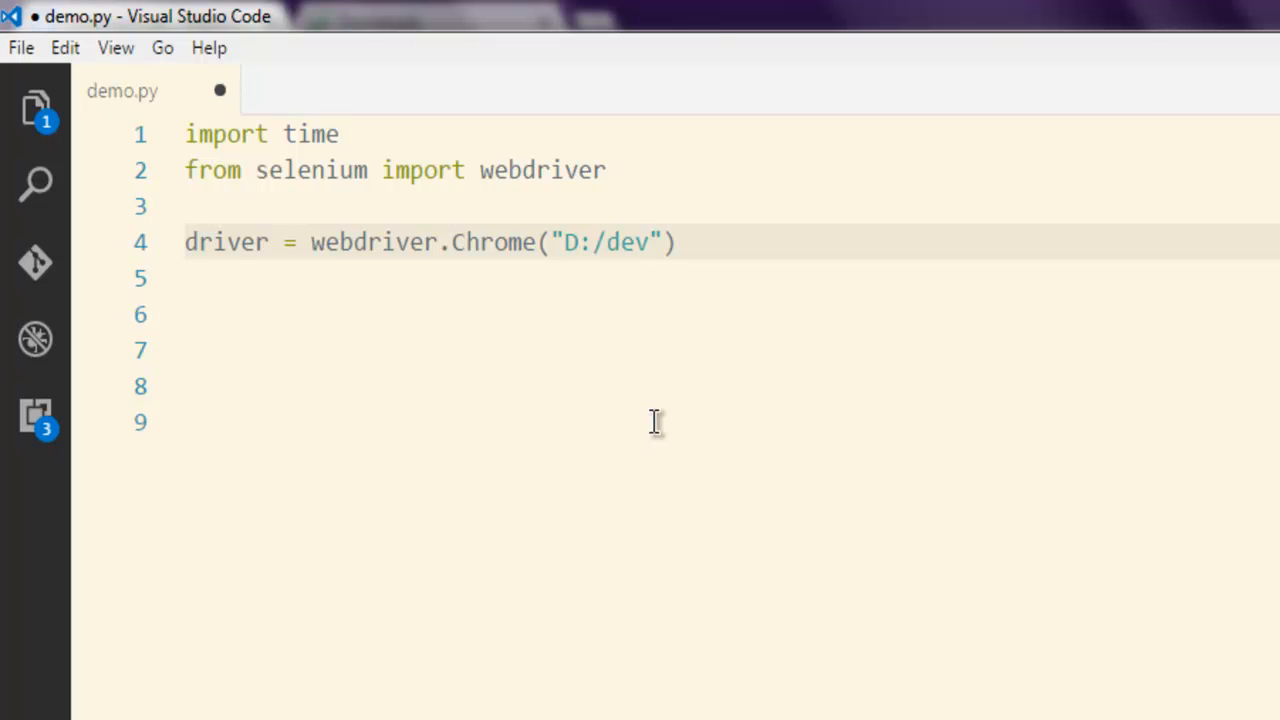
type("/chromed")
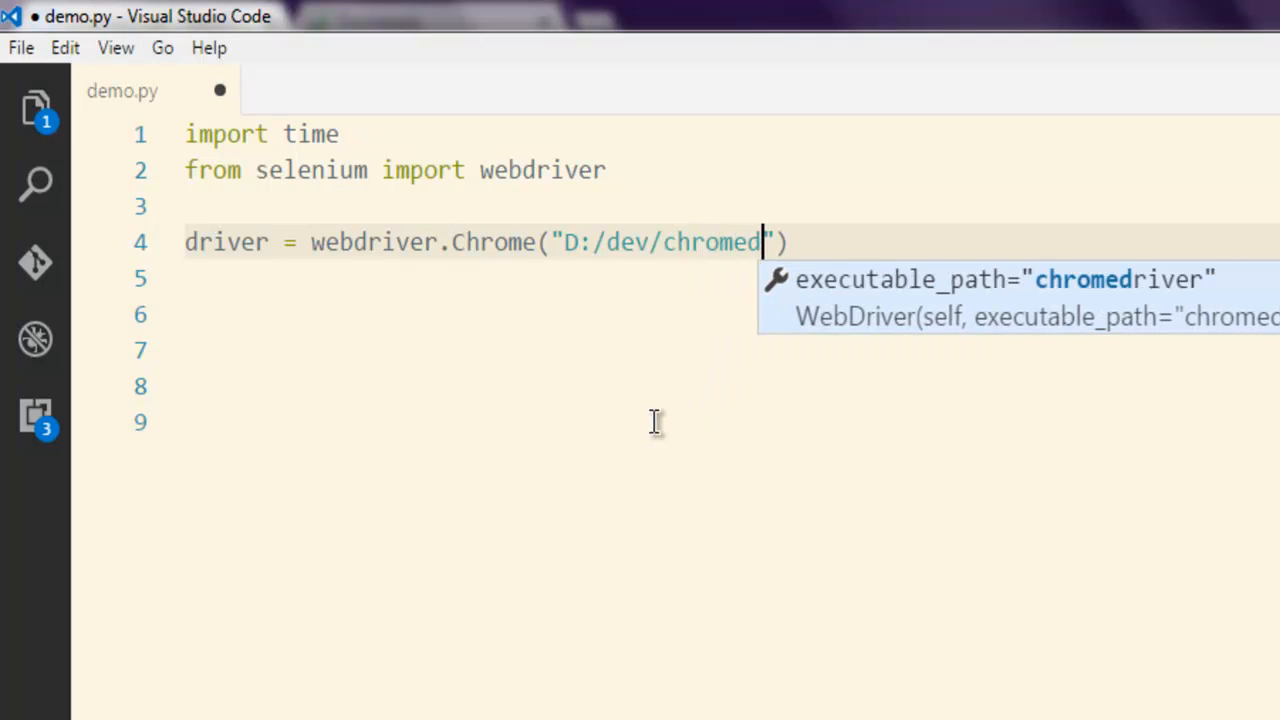
type("river.exe")
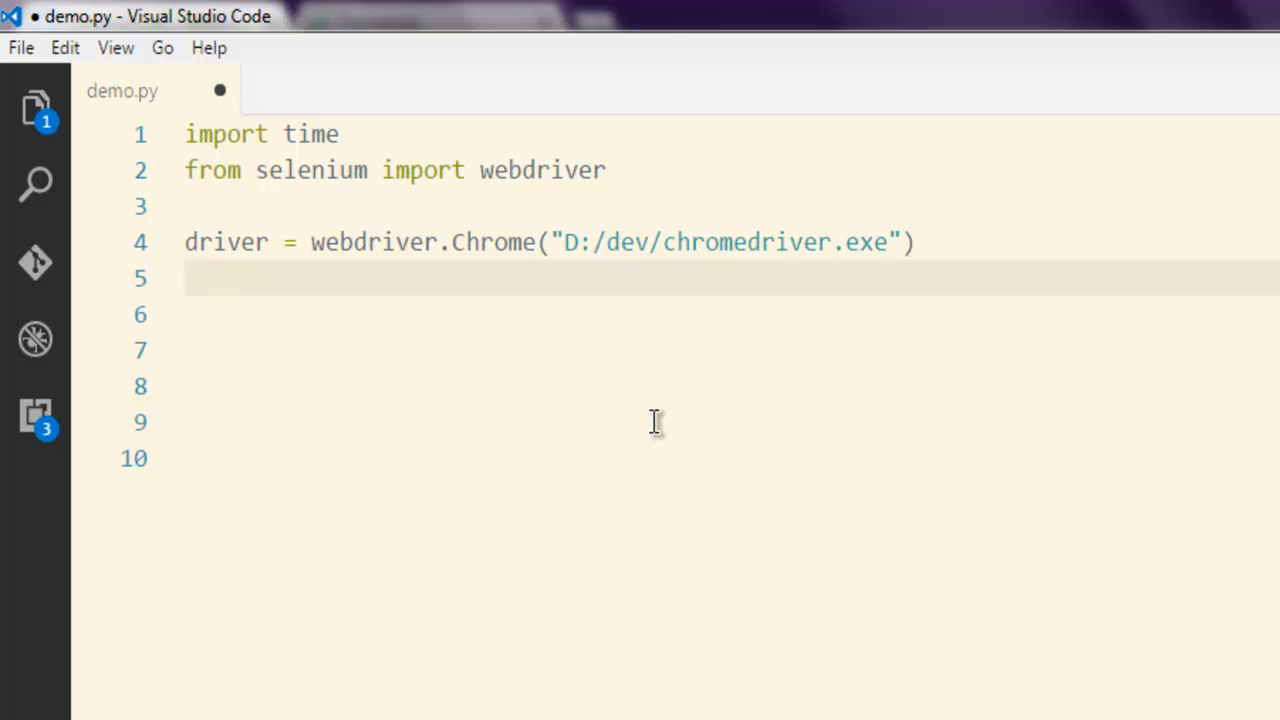
type("driver.get(")
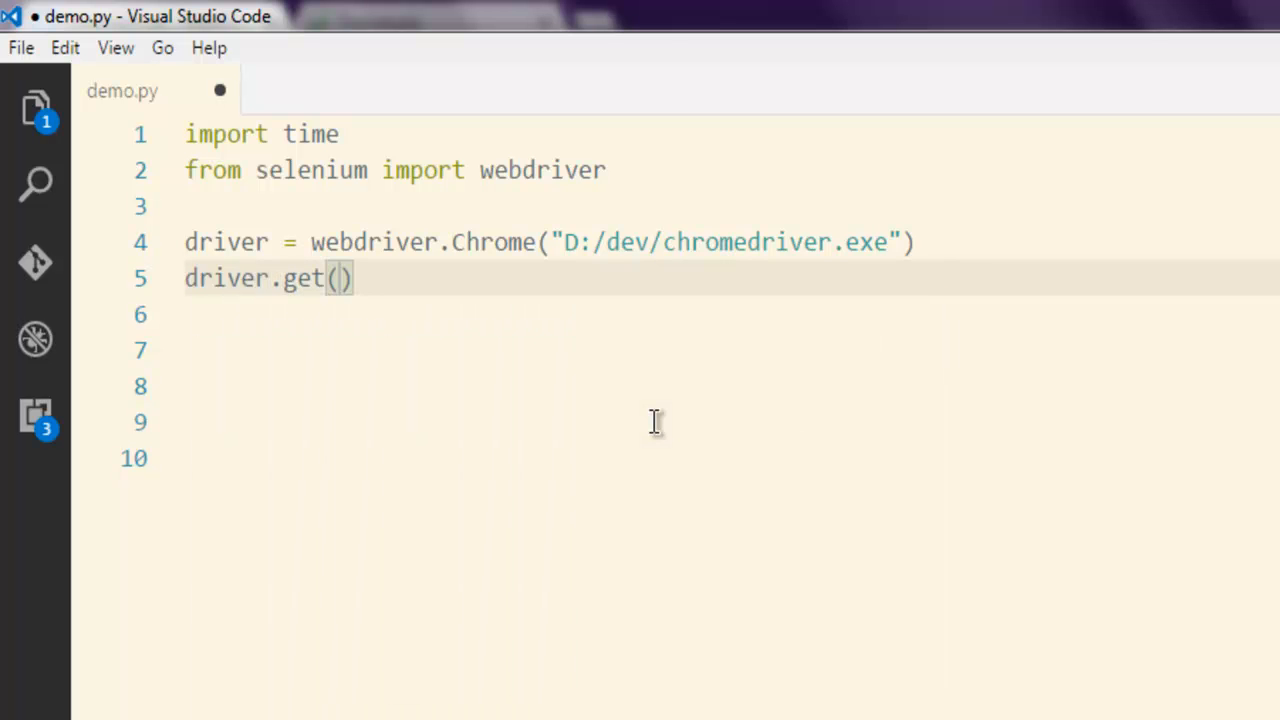
type("\"http://w")
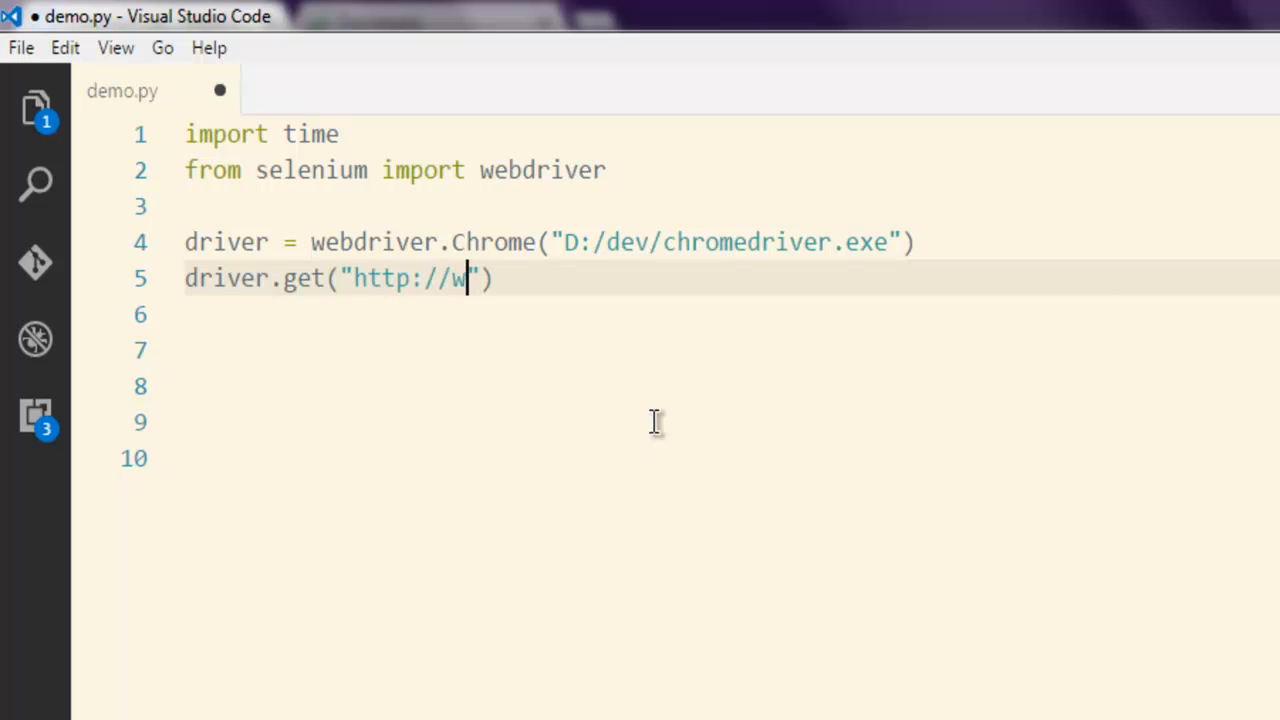
type("e")
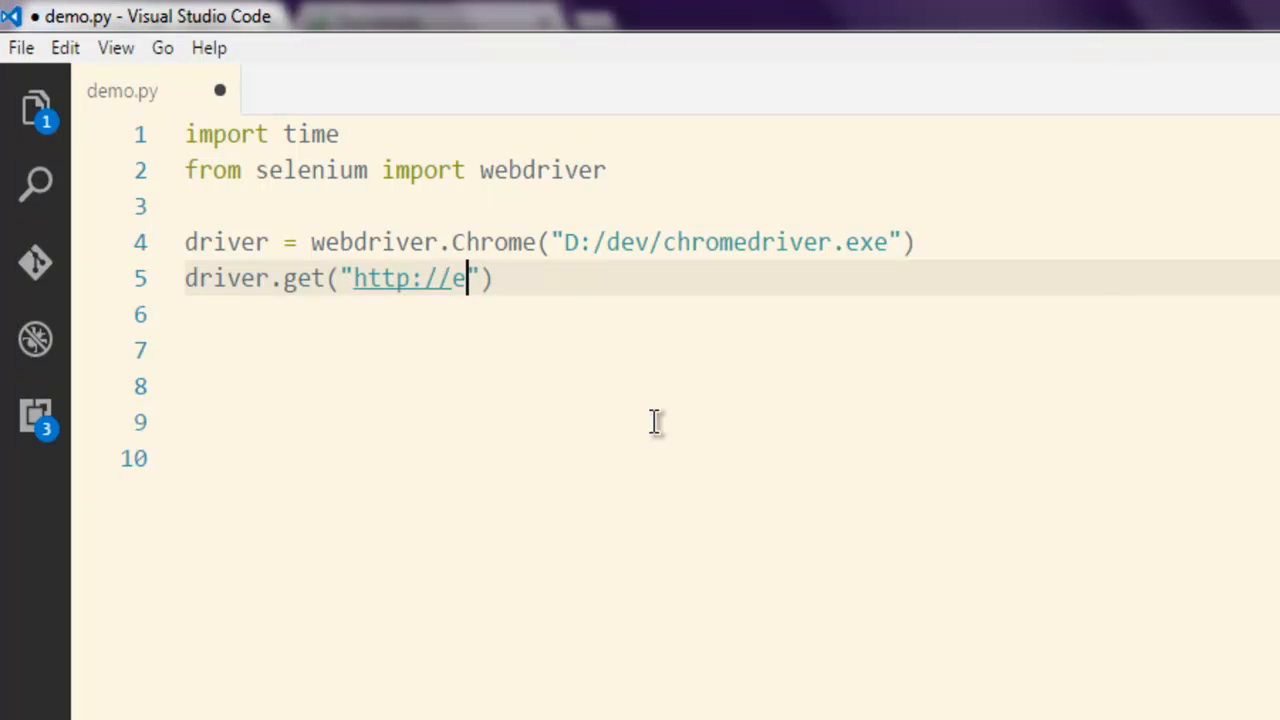
type("n.wikipedia")
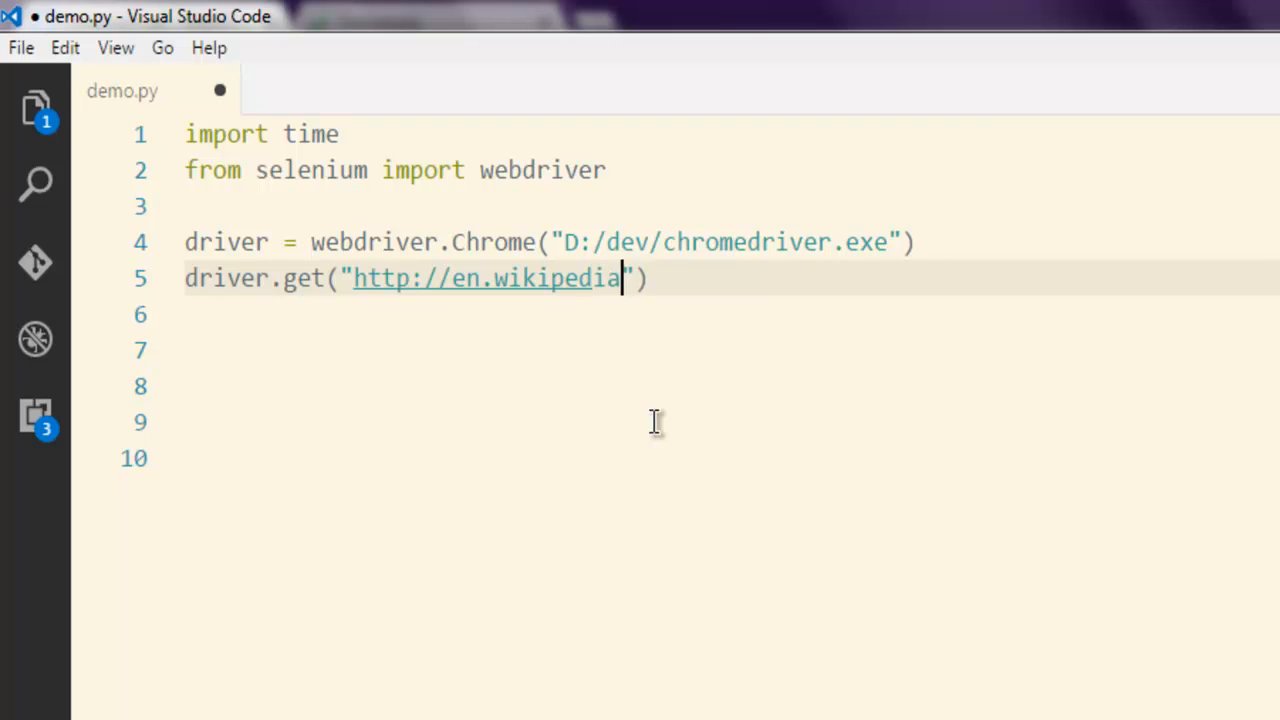
type(".org")
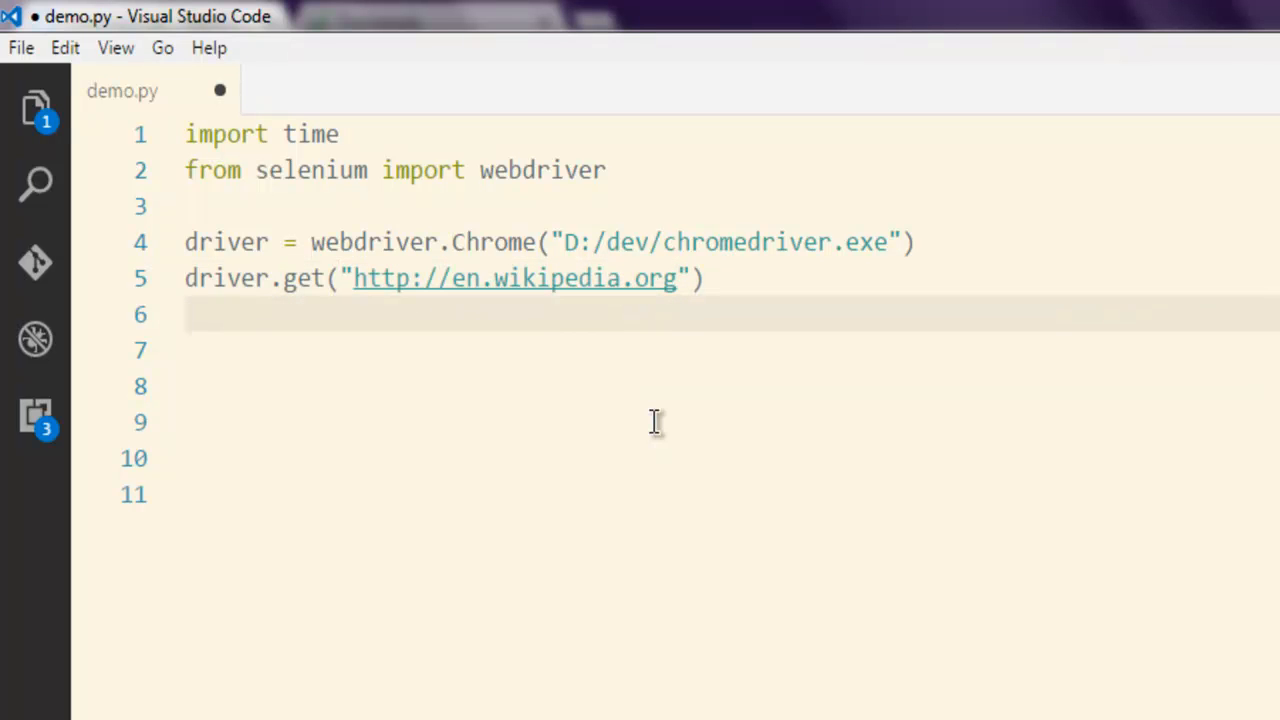
type("tim")
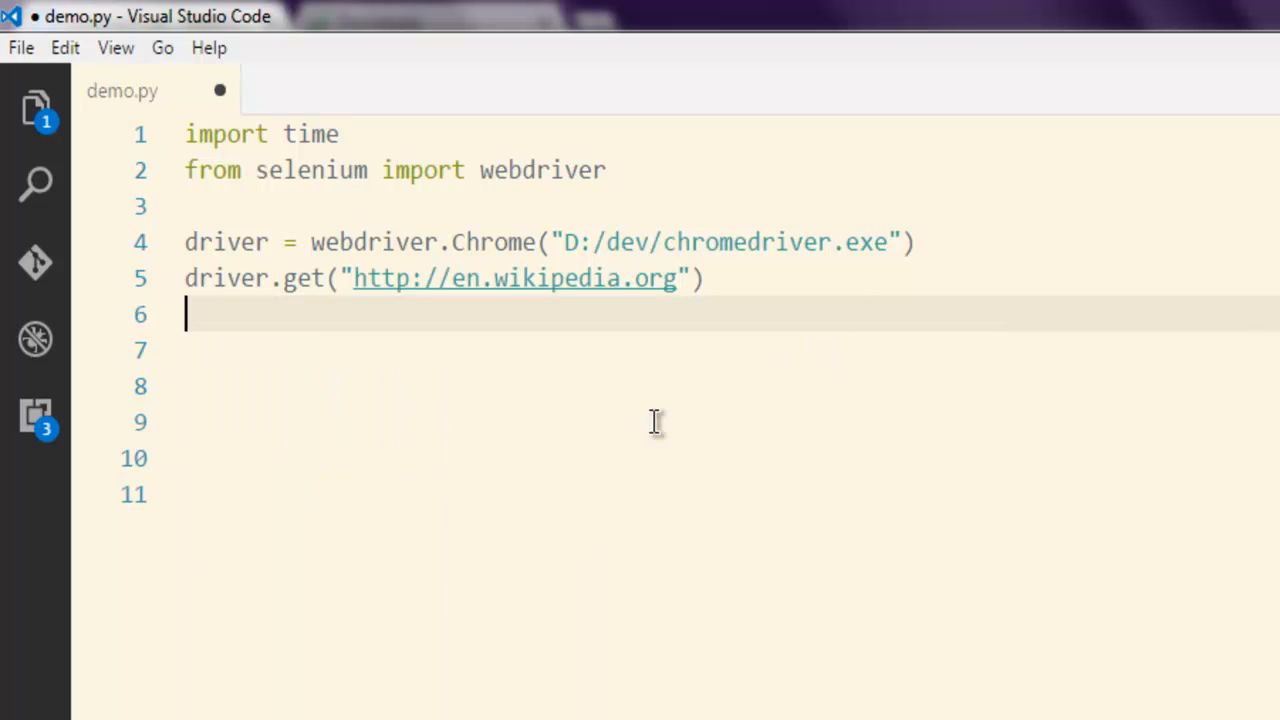
Add a print(driver.title) line to show the page title.
type("print")
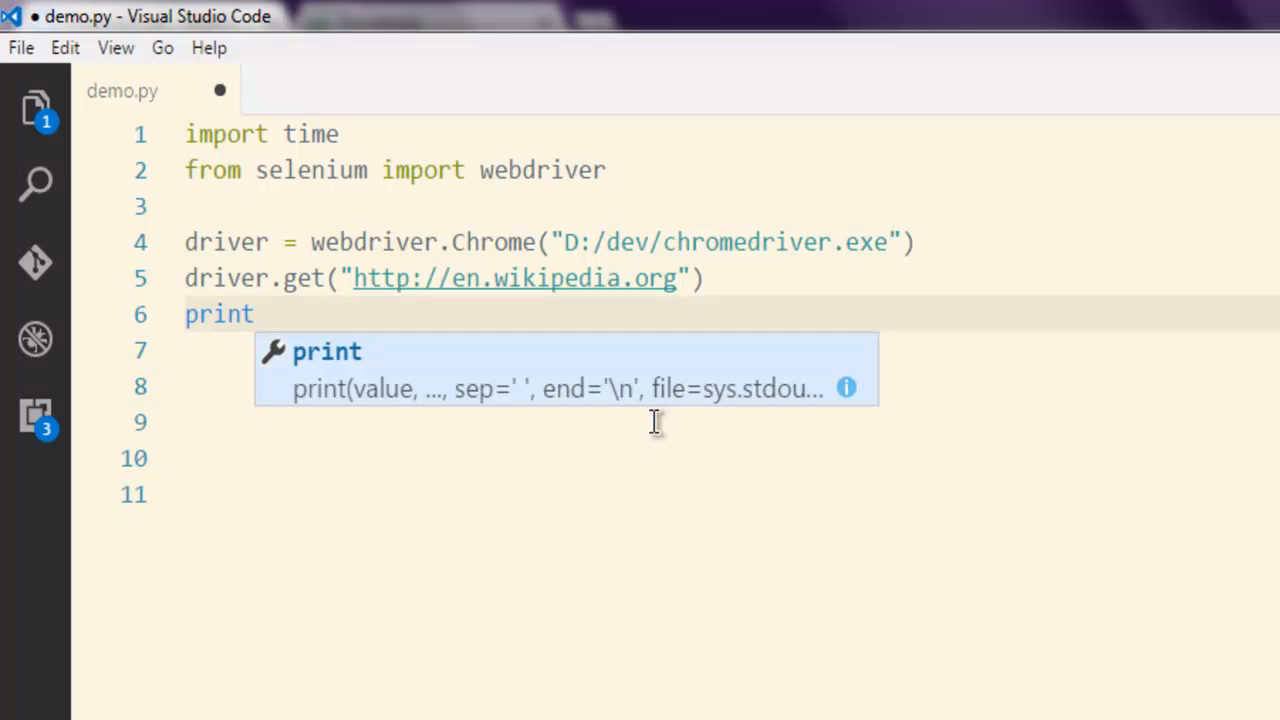
type("(driver.title)")
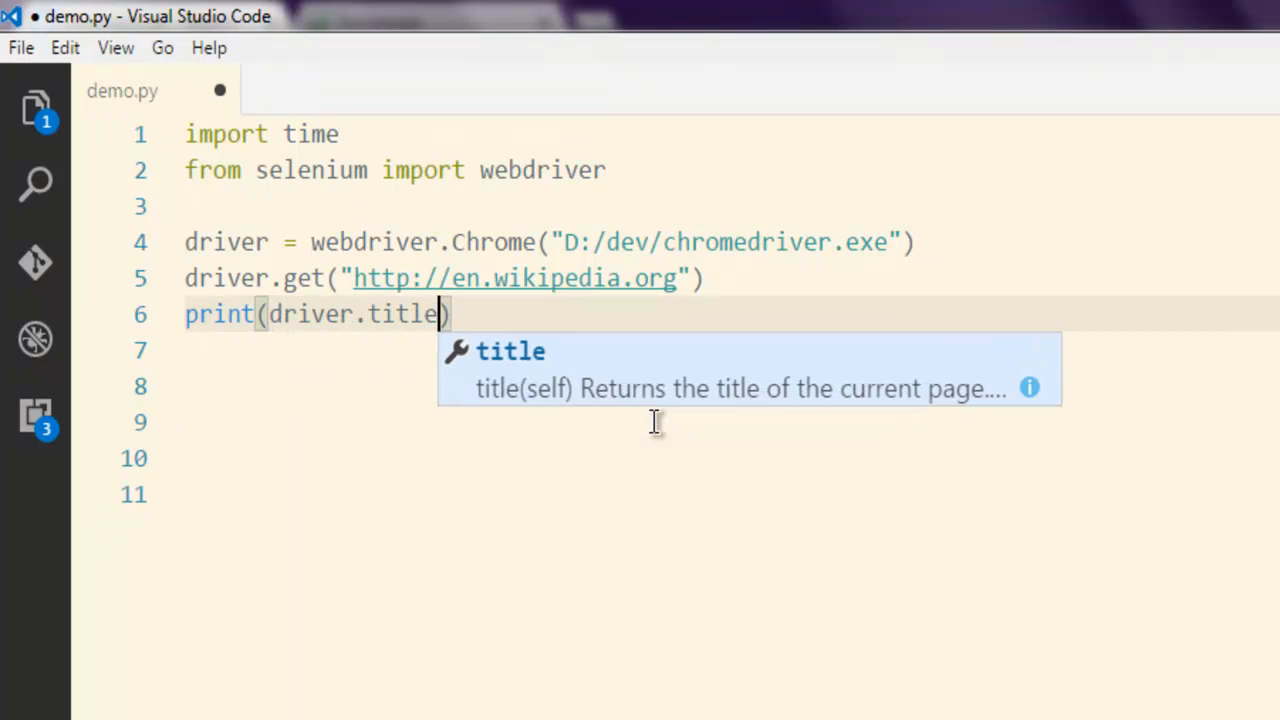
key("Enter")
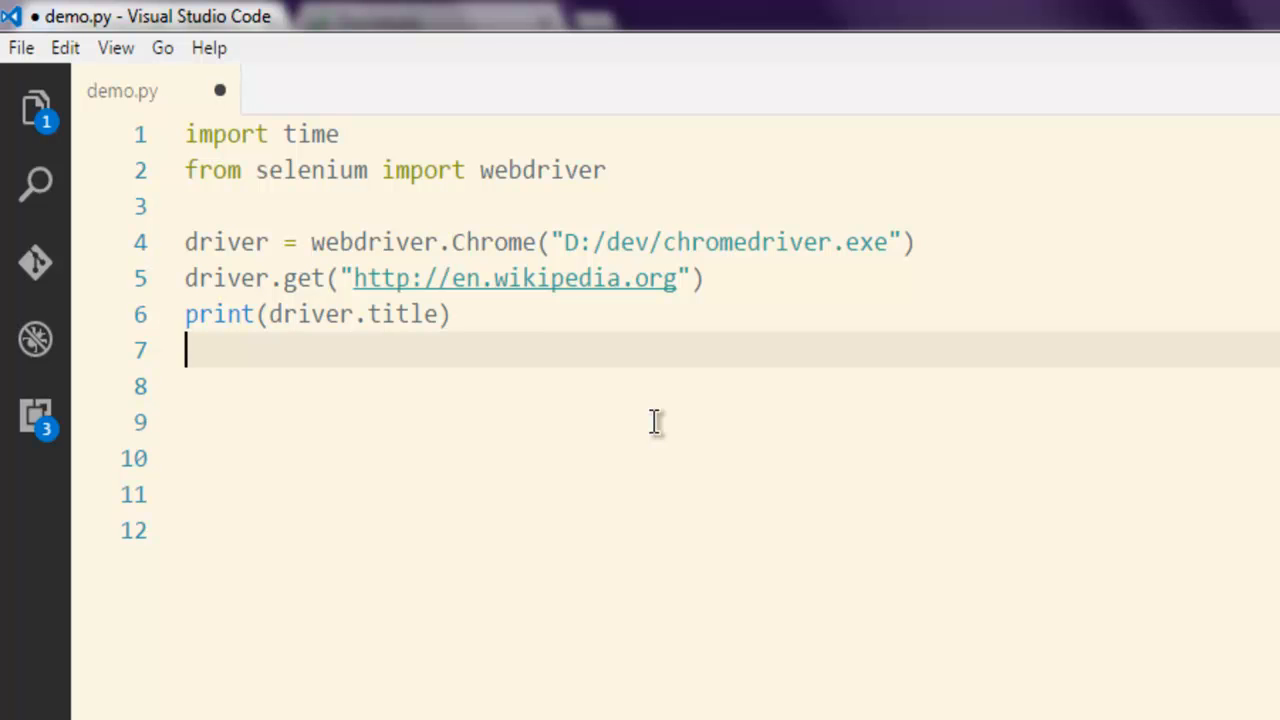
Add time.sleep(8) followed by driver.quit() to end the script.
type("tim")
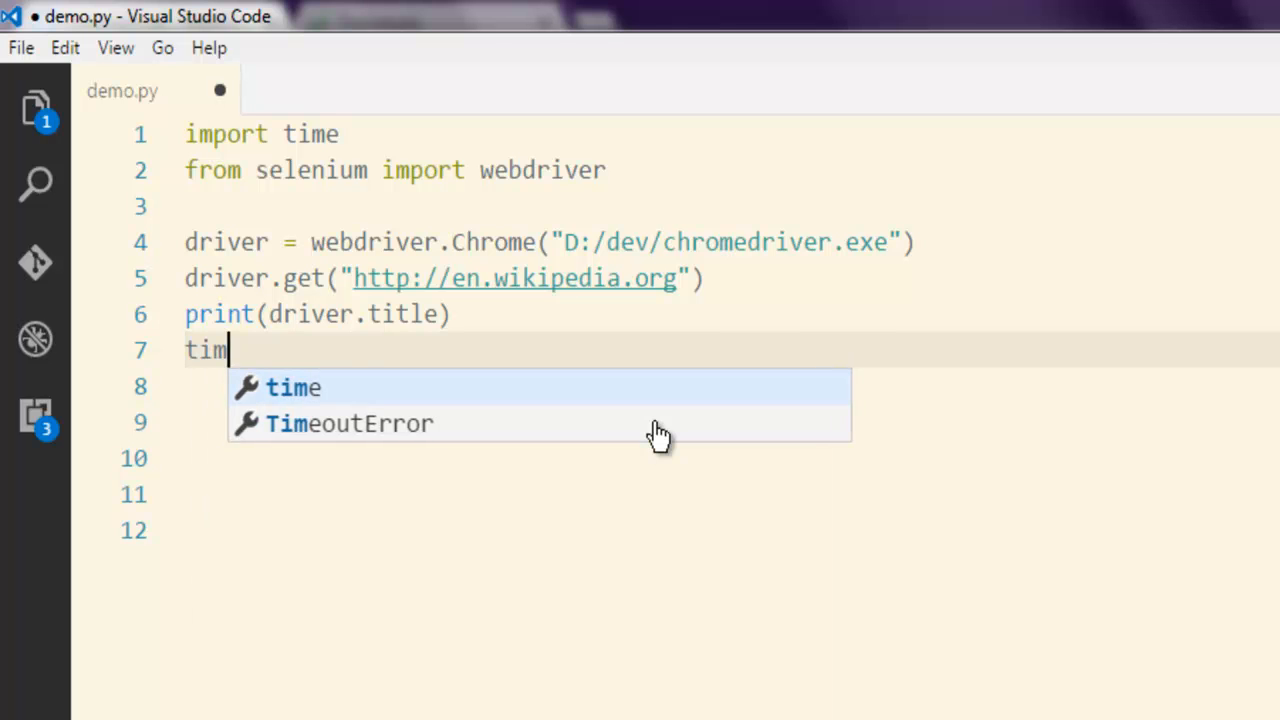
type("e.sleep(")
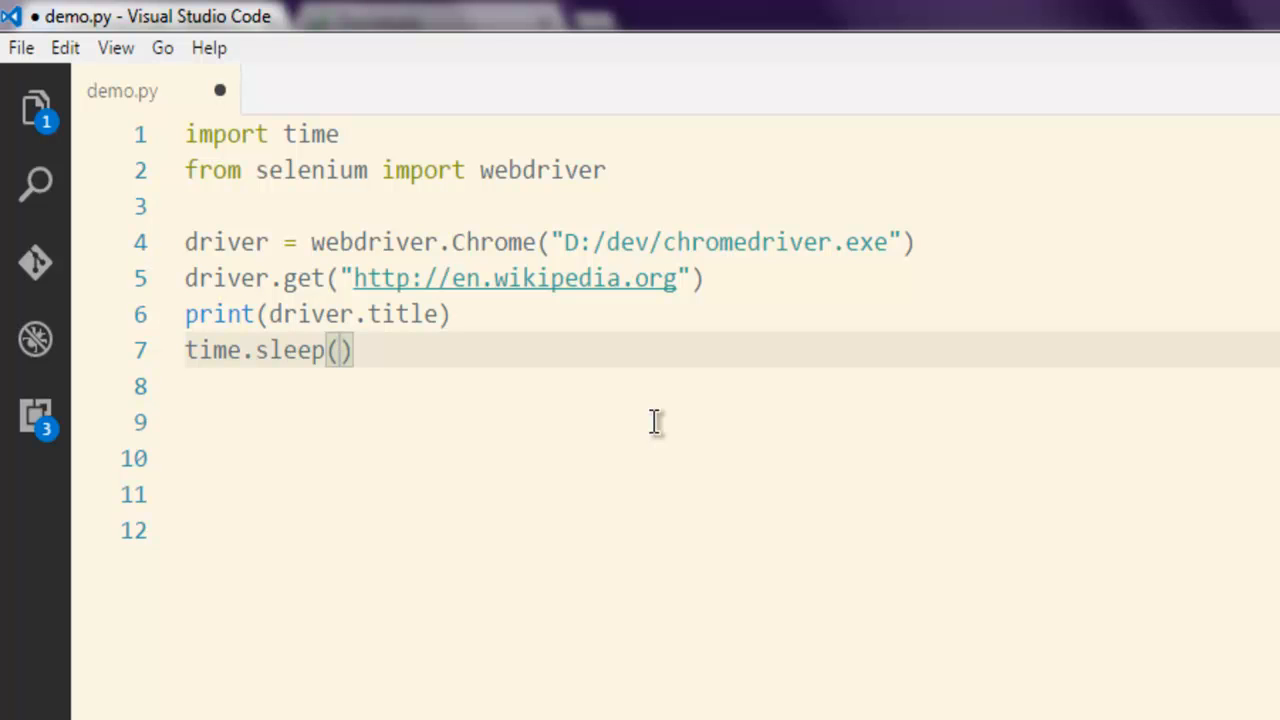
type("8")
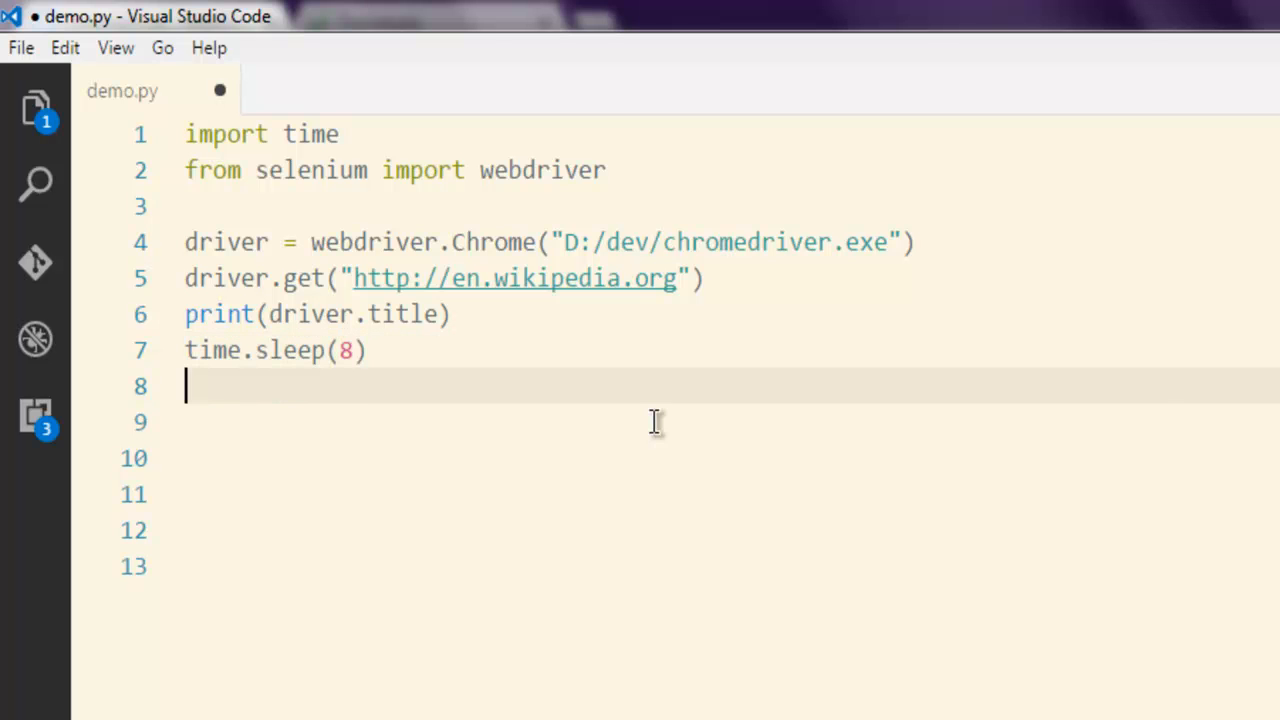
type("dri")
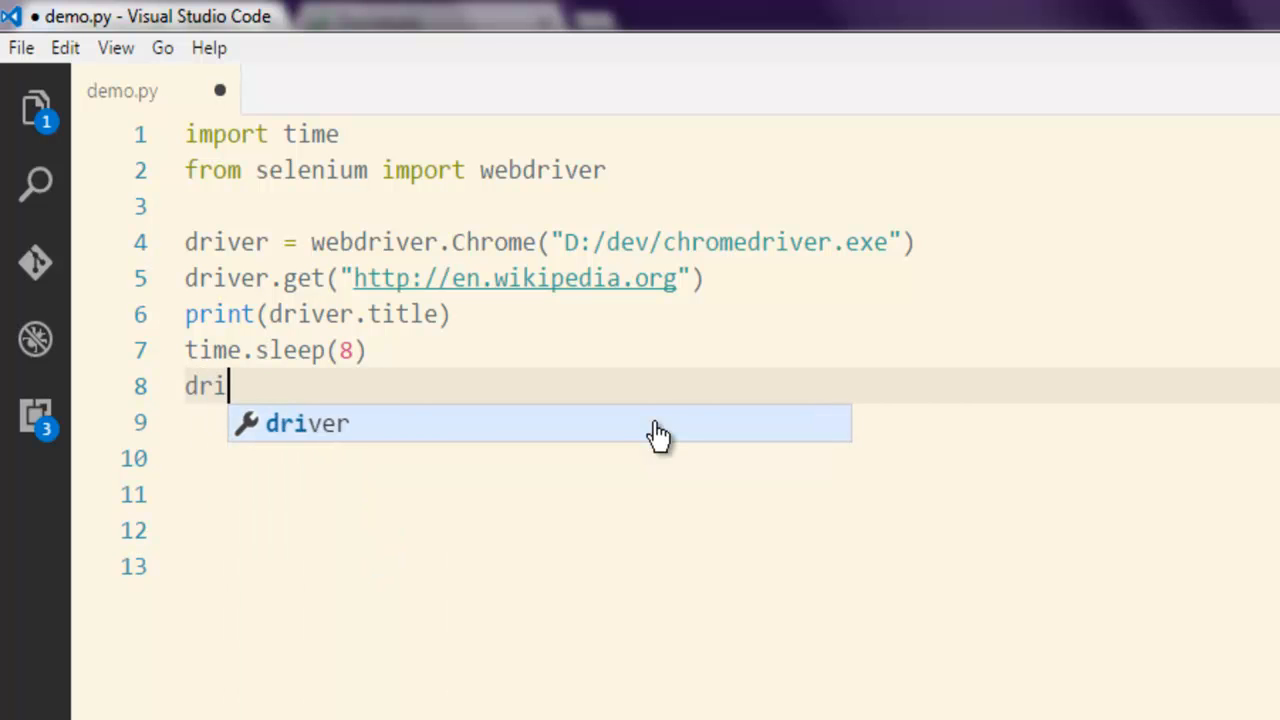
type("ver.quit")
type("d:")
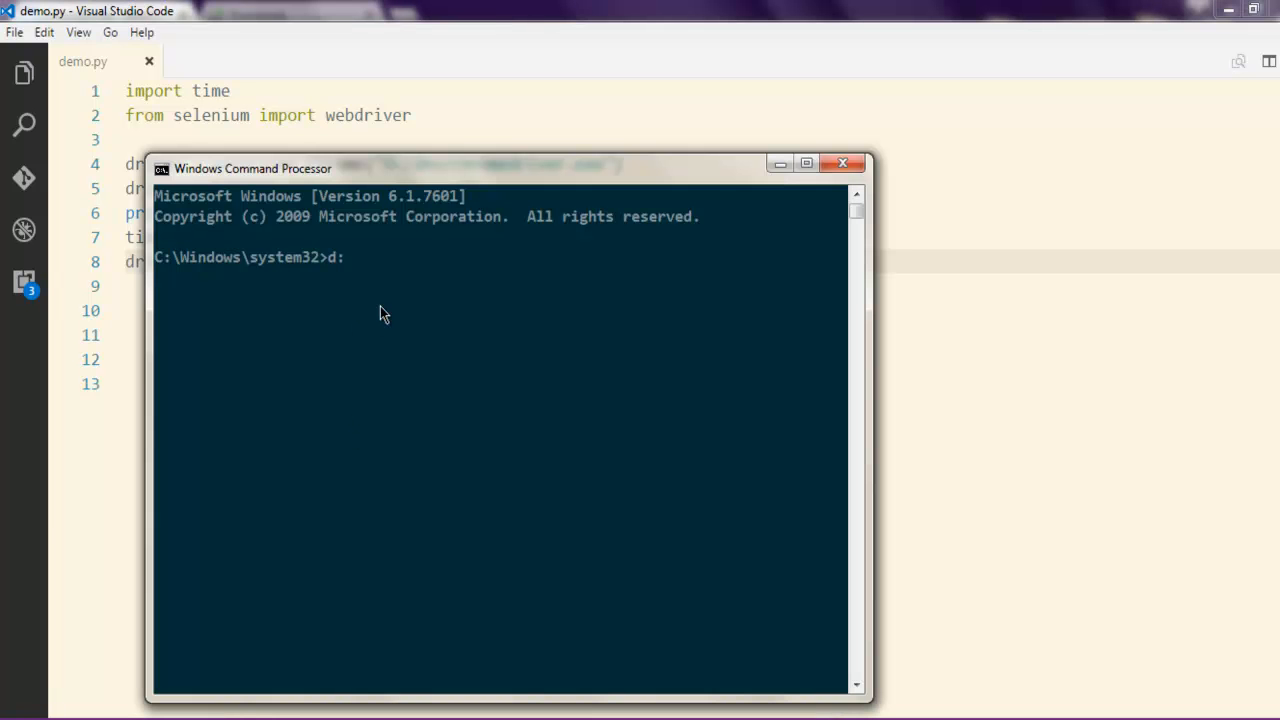
Switch the console to D: and enter python demo.py.
key("Return")
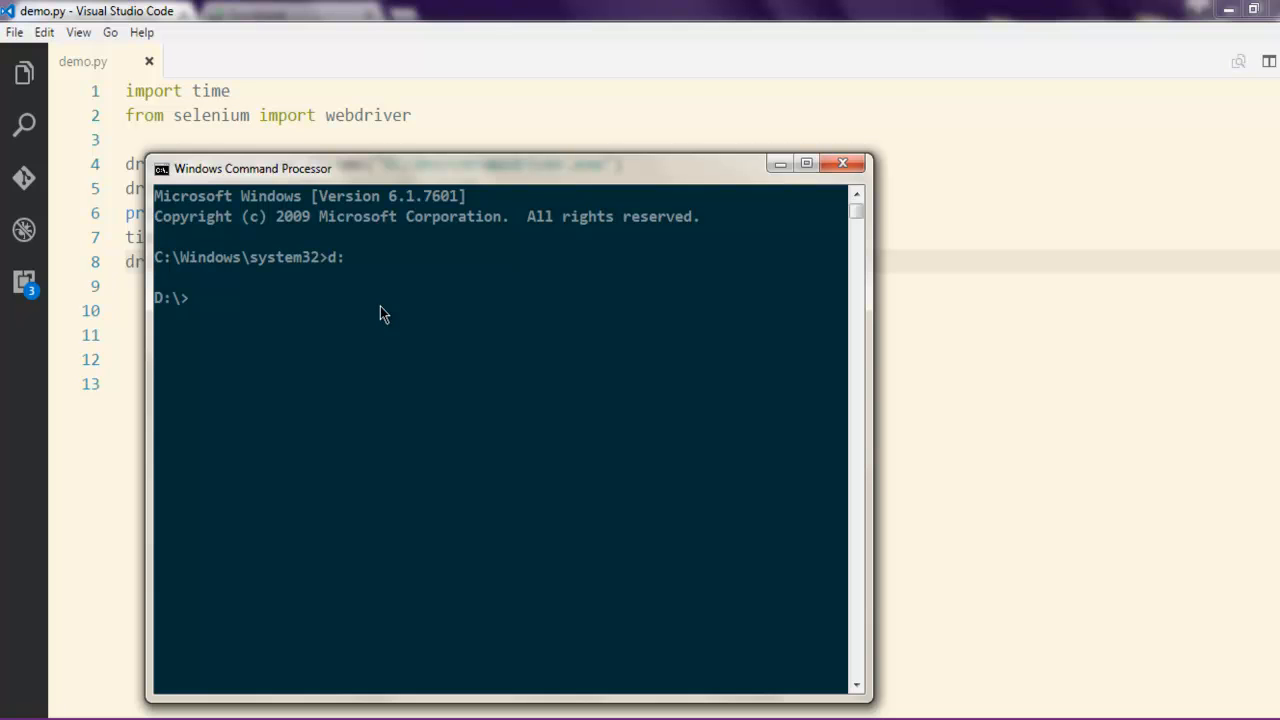
type("python")
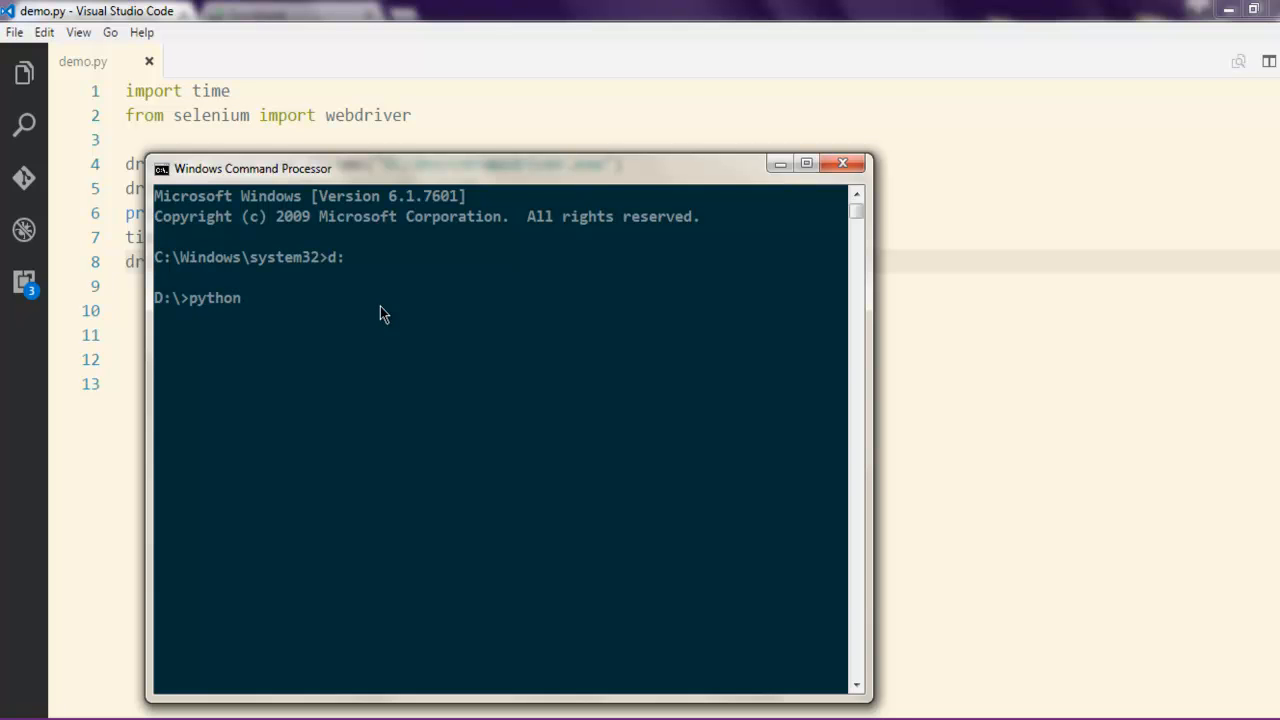
type("demo.py")
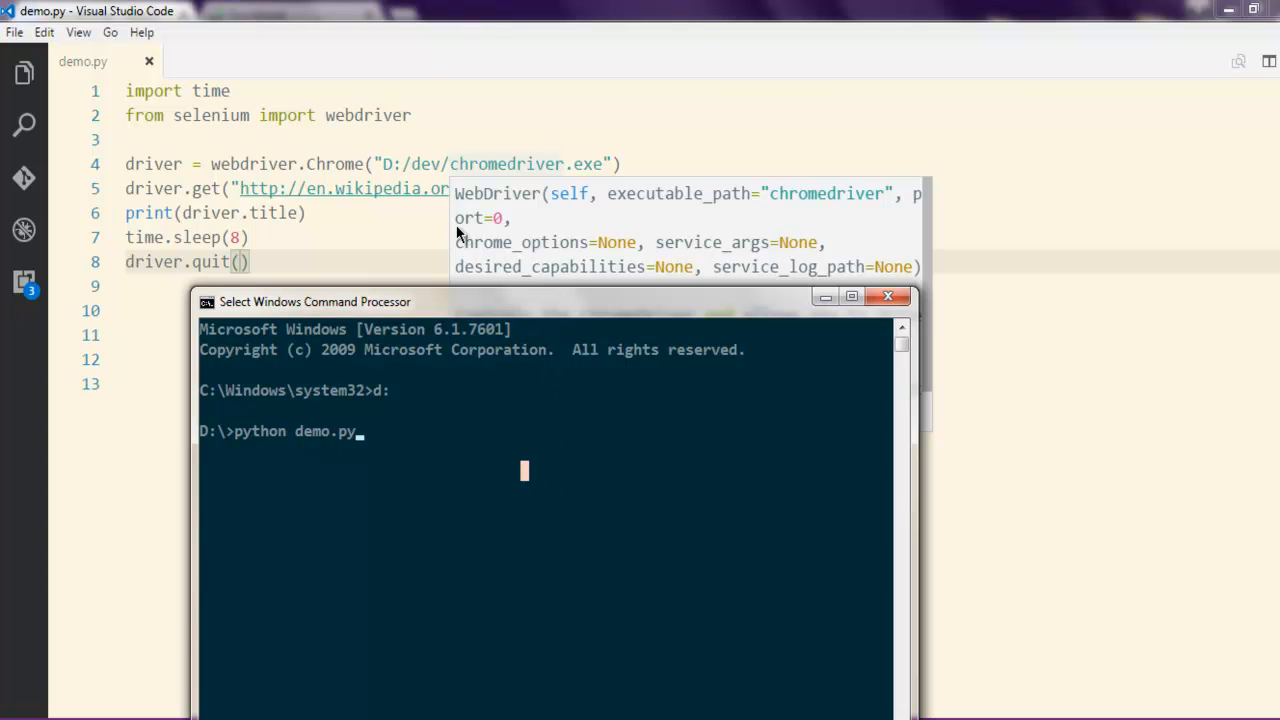
left_click(648, 164)
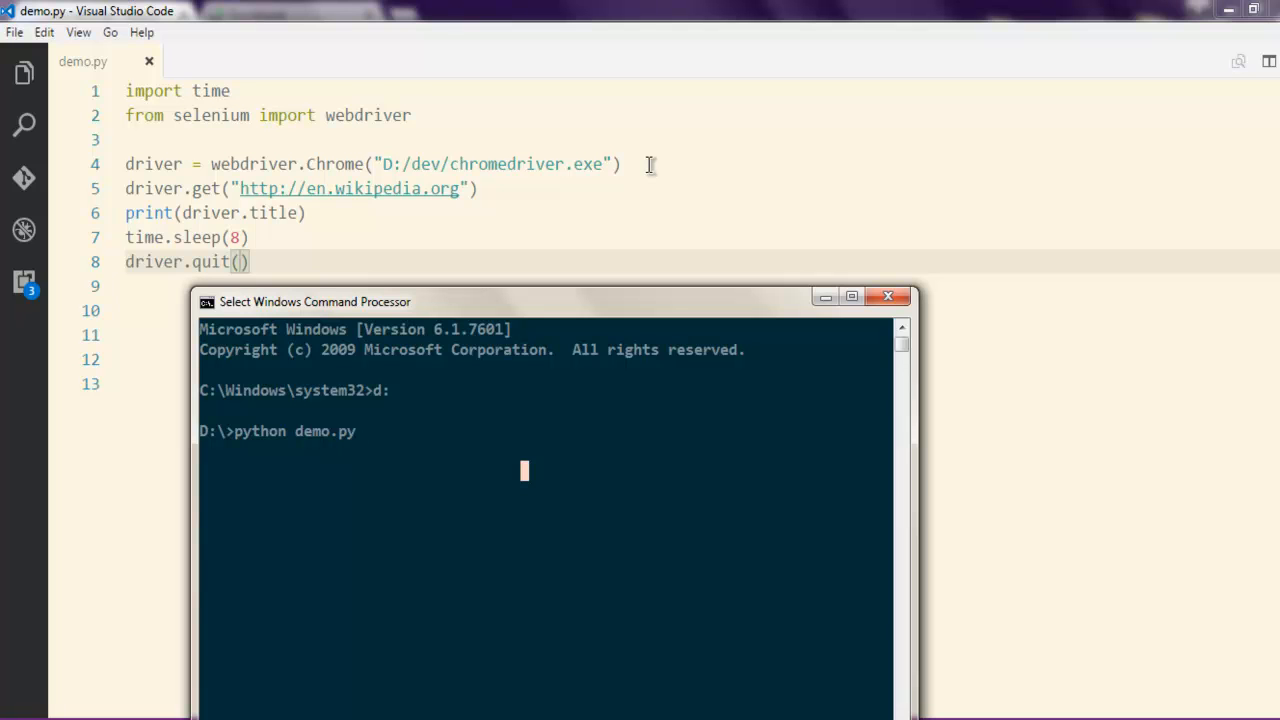
mouse_move(632, 490)
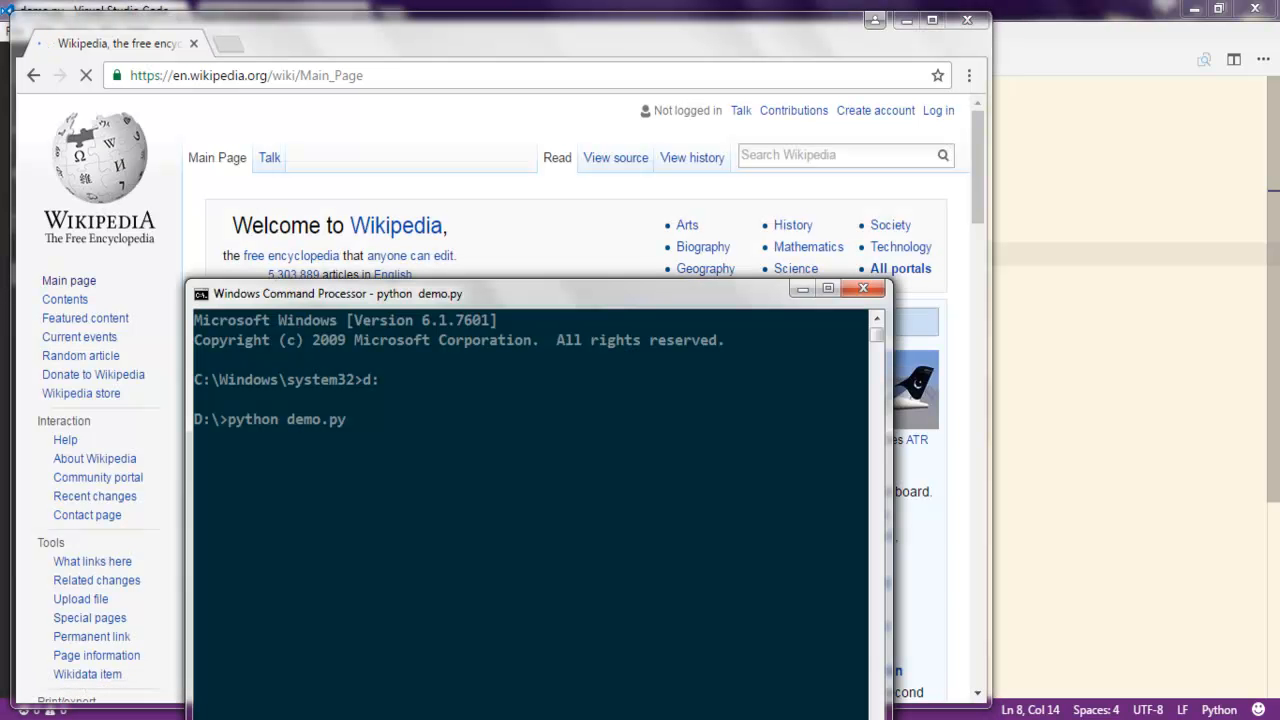
Run the script so ChromeDriver launches Chrome and loads en.wikipedia.org.
key("Return")
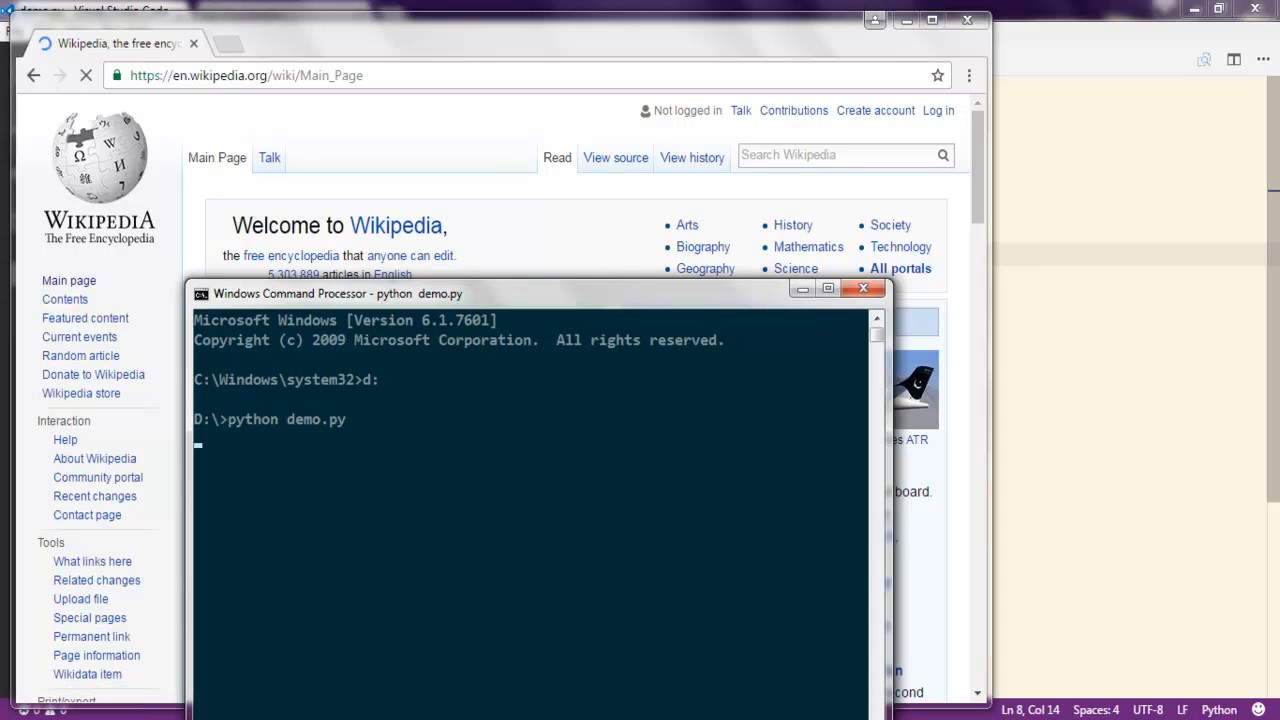